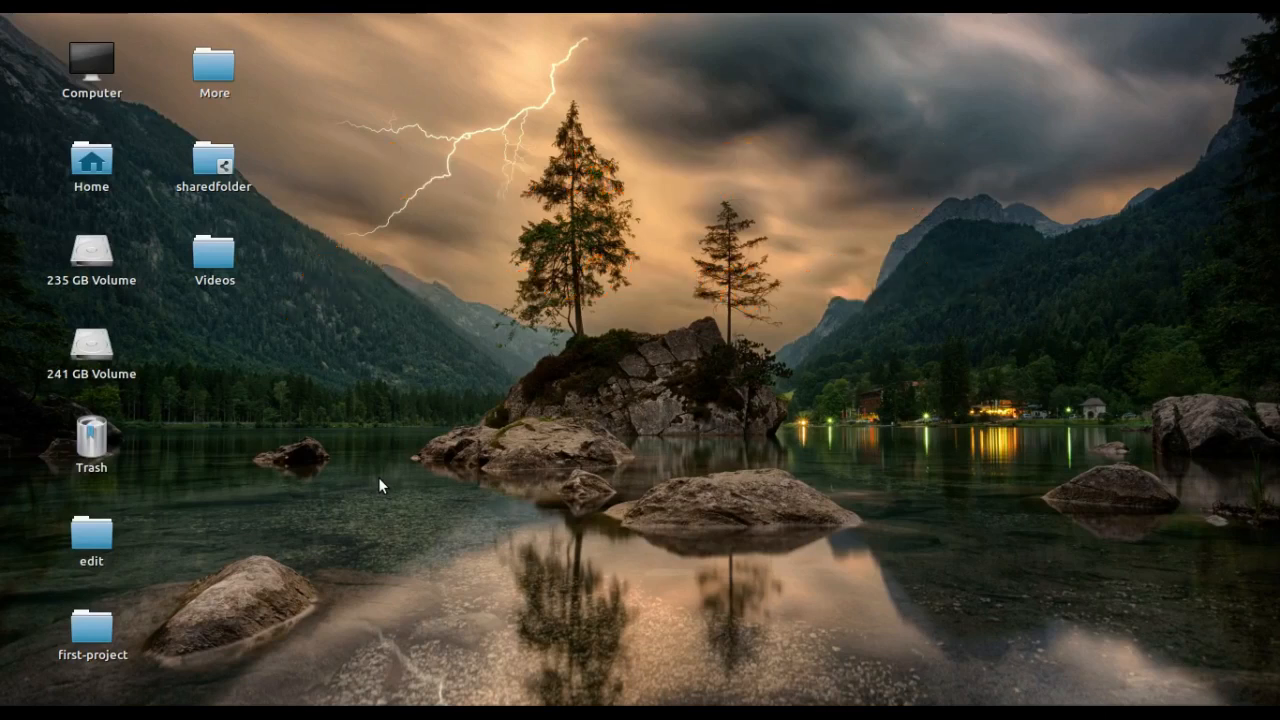
Step: Open a terminal in the Desktop folder from the desktop's context menu
right_click(490, 216)
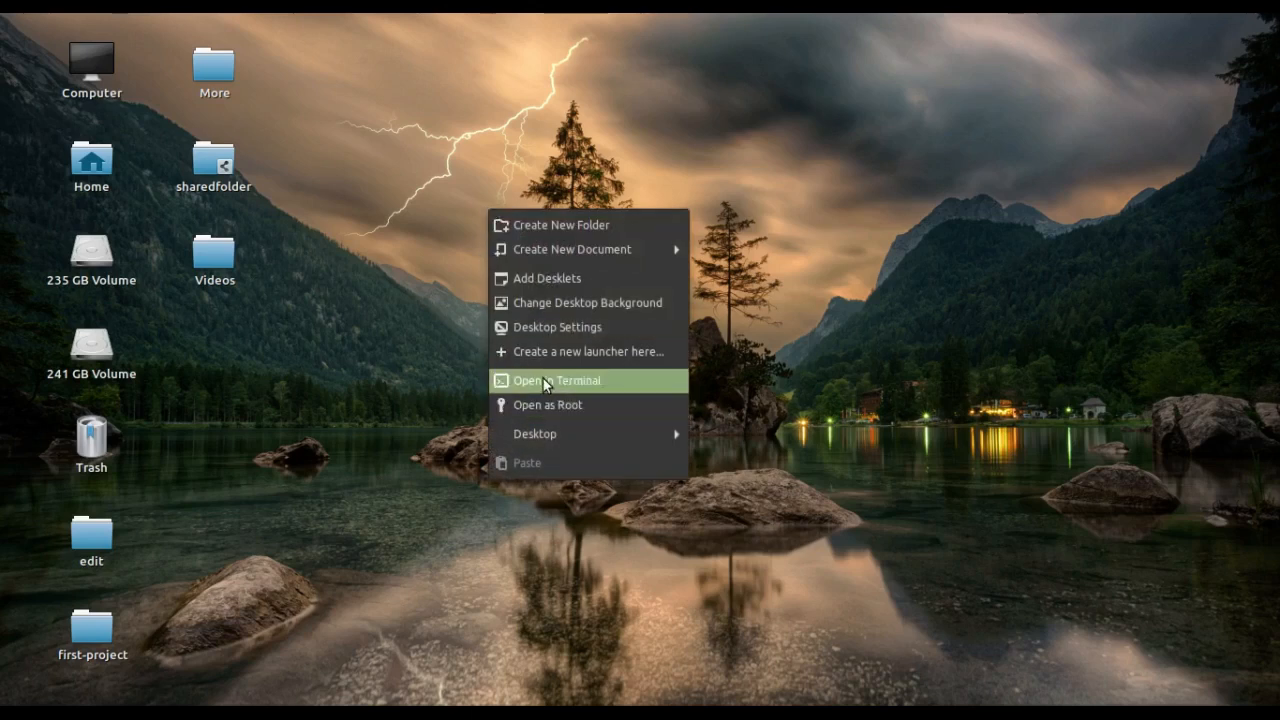
left_click(556, 380)
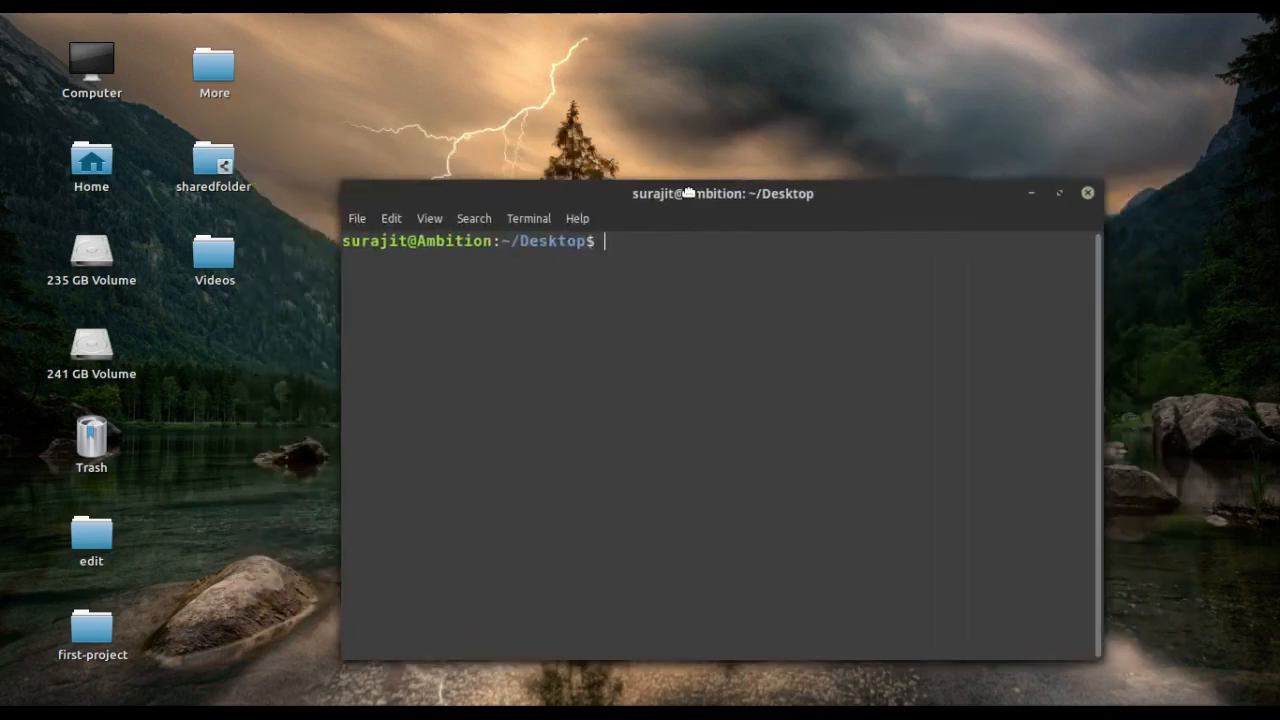
Step: Begin a sudo apt install command with fonts-cantarell and lmodern, completing lmodern with Tab
type("su")
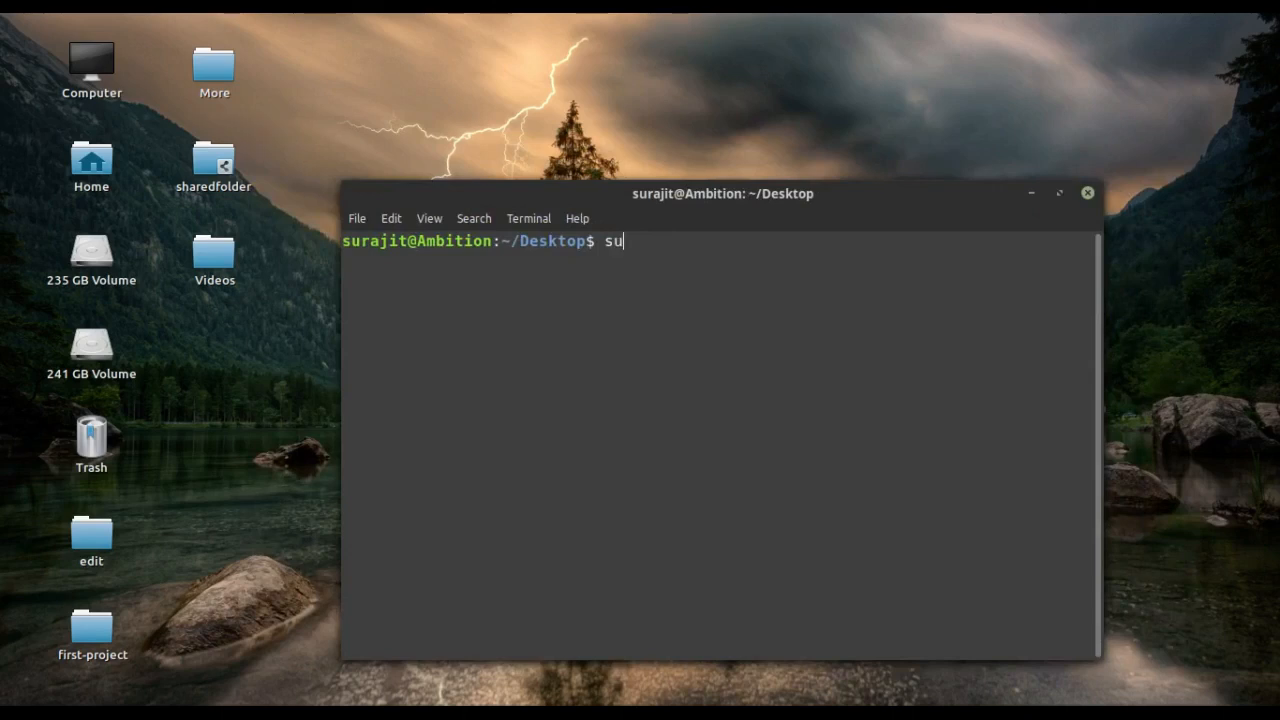
type("do apt")
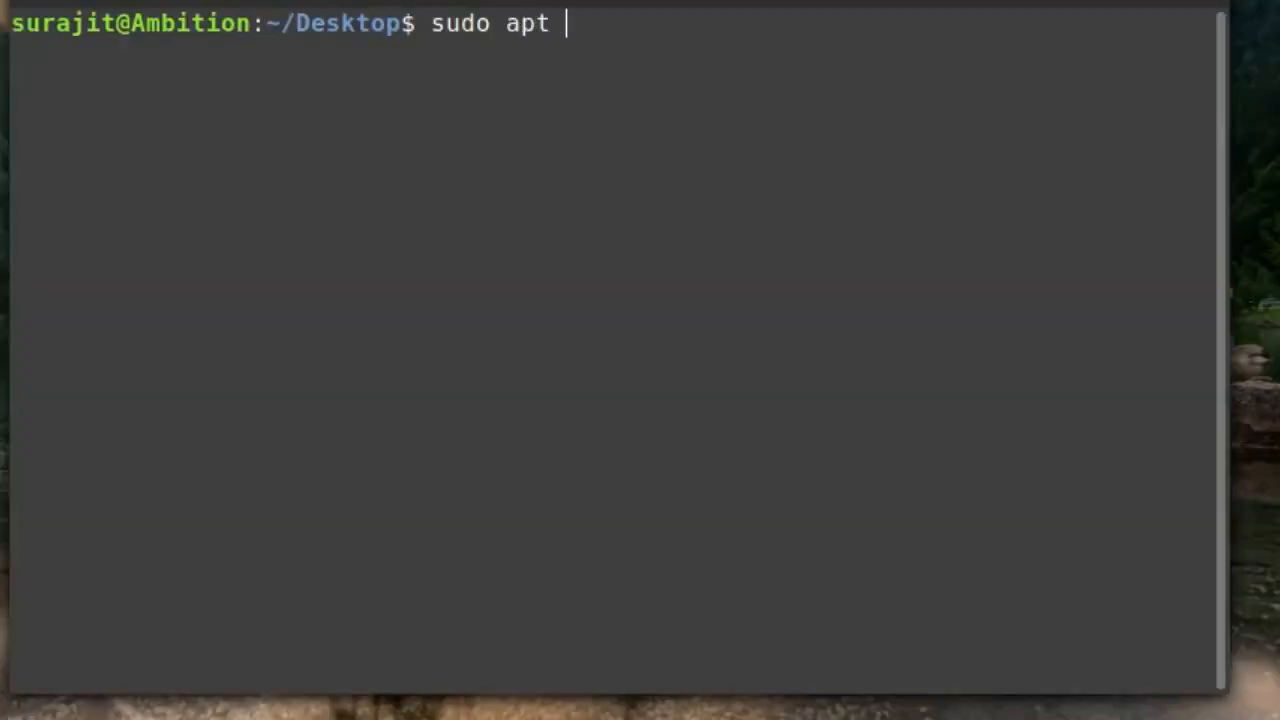
type("install")
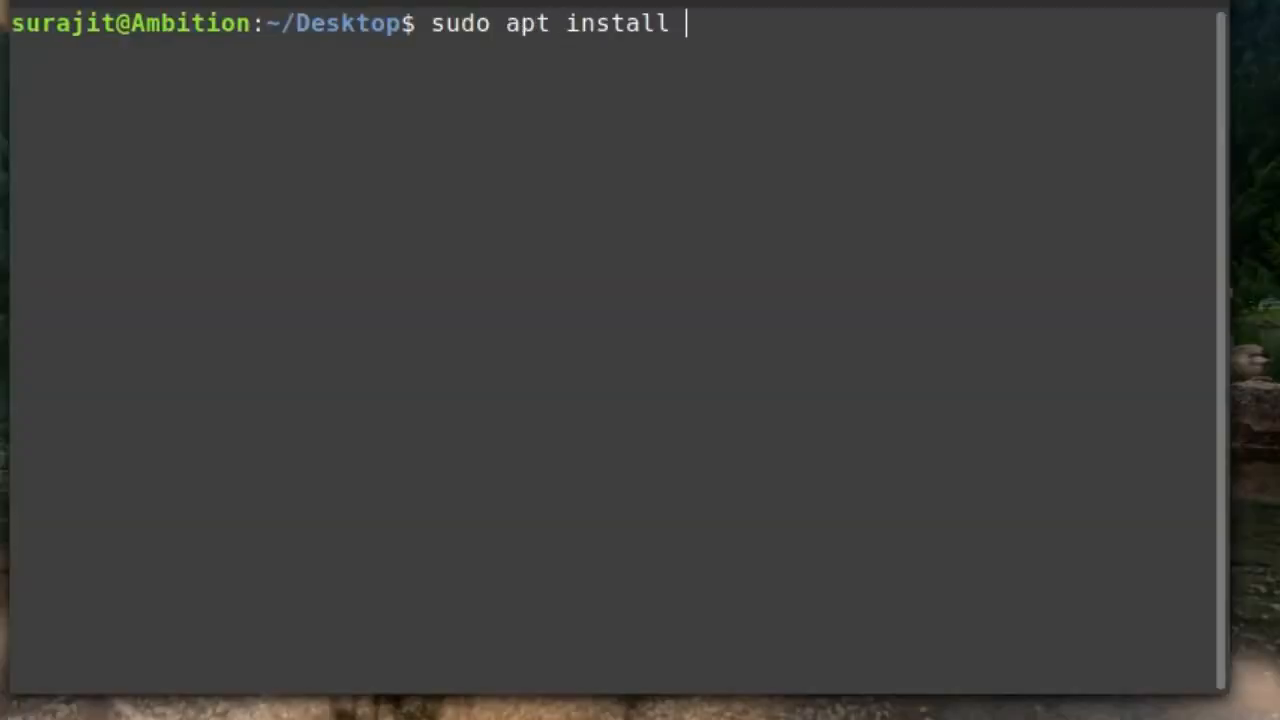
type("fonts")
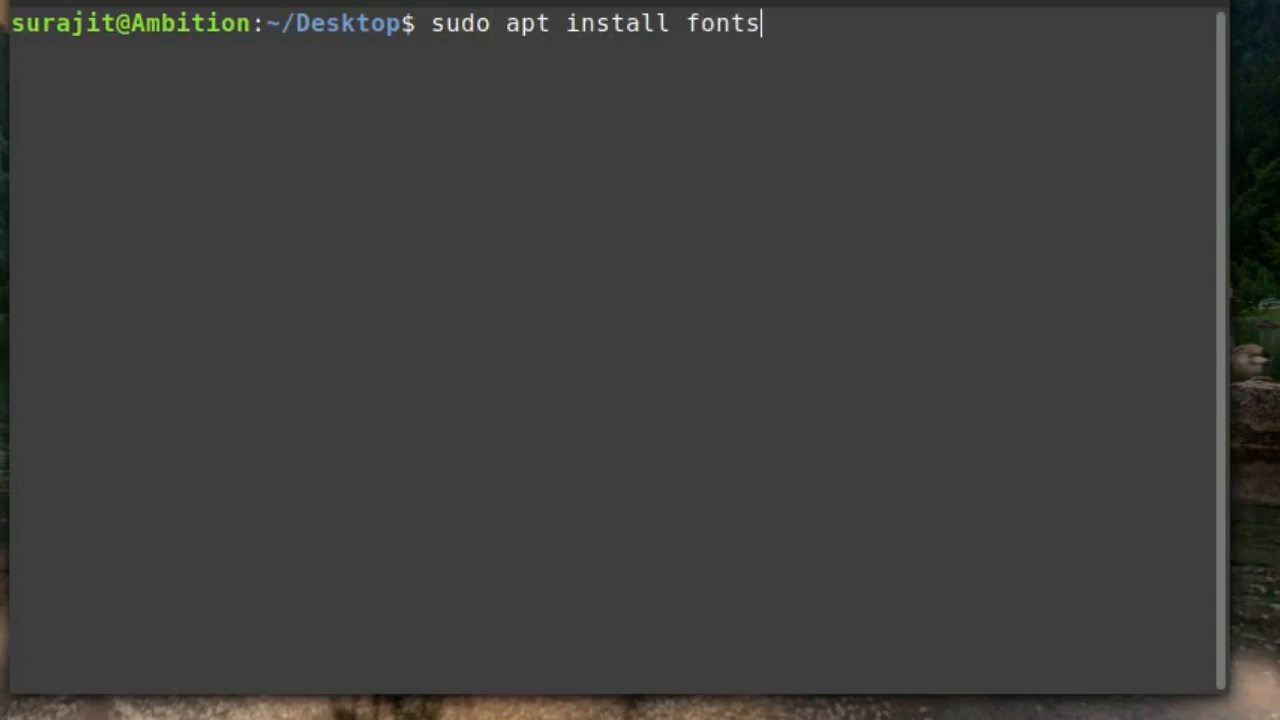
type("-cant")
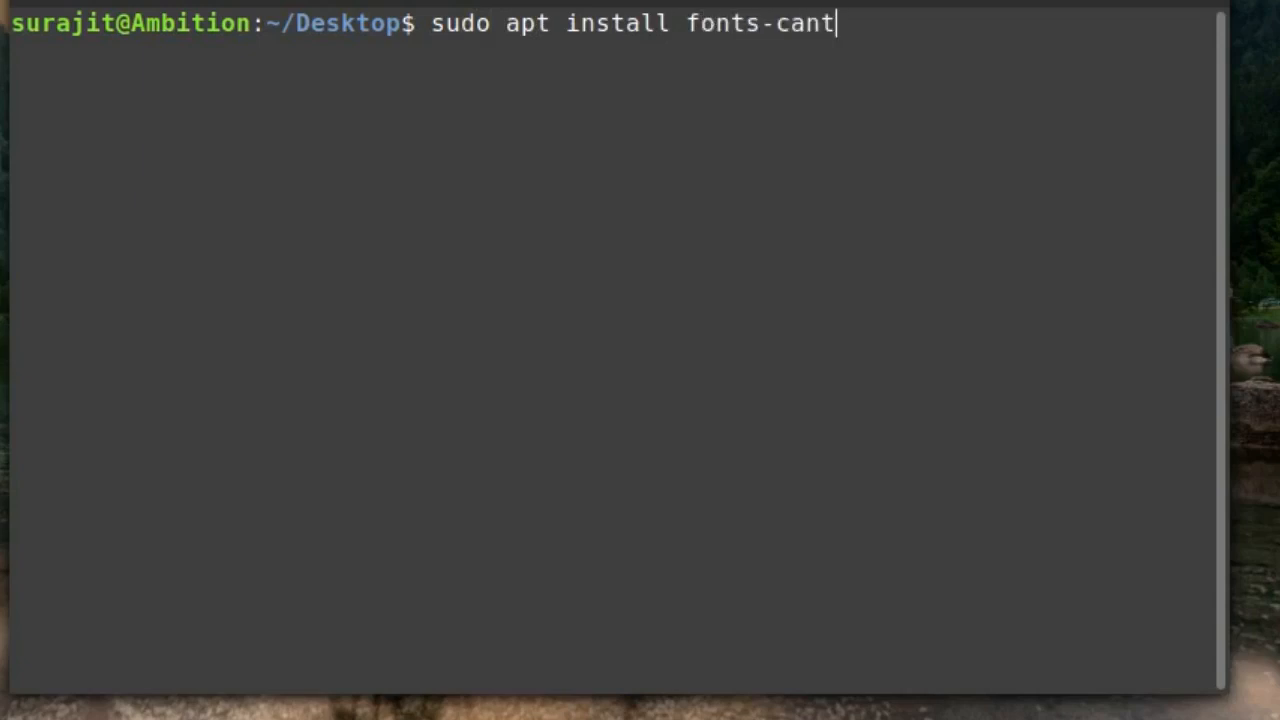
type("arell l")
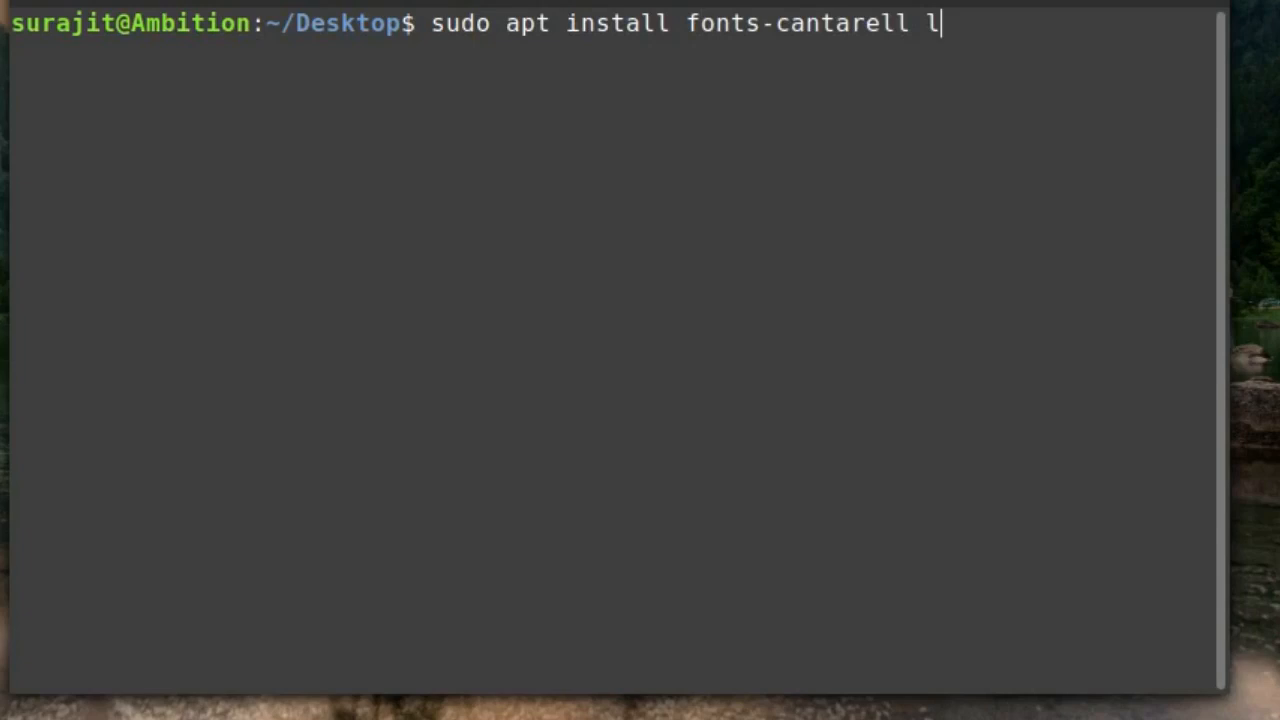
type("mode")
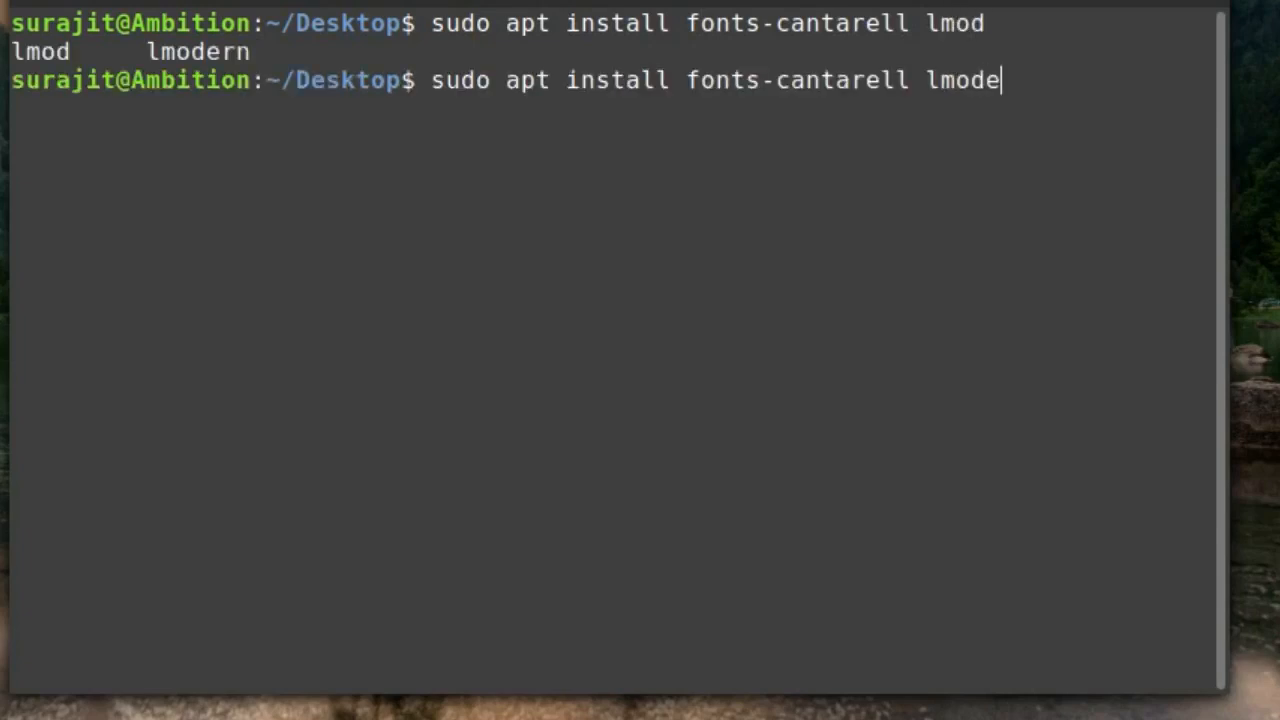
key("Tab")
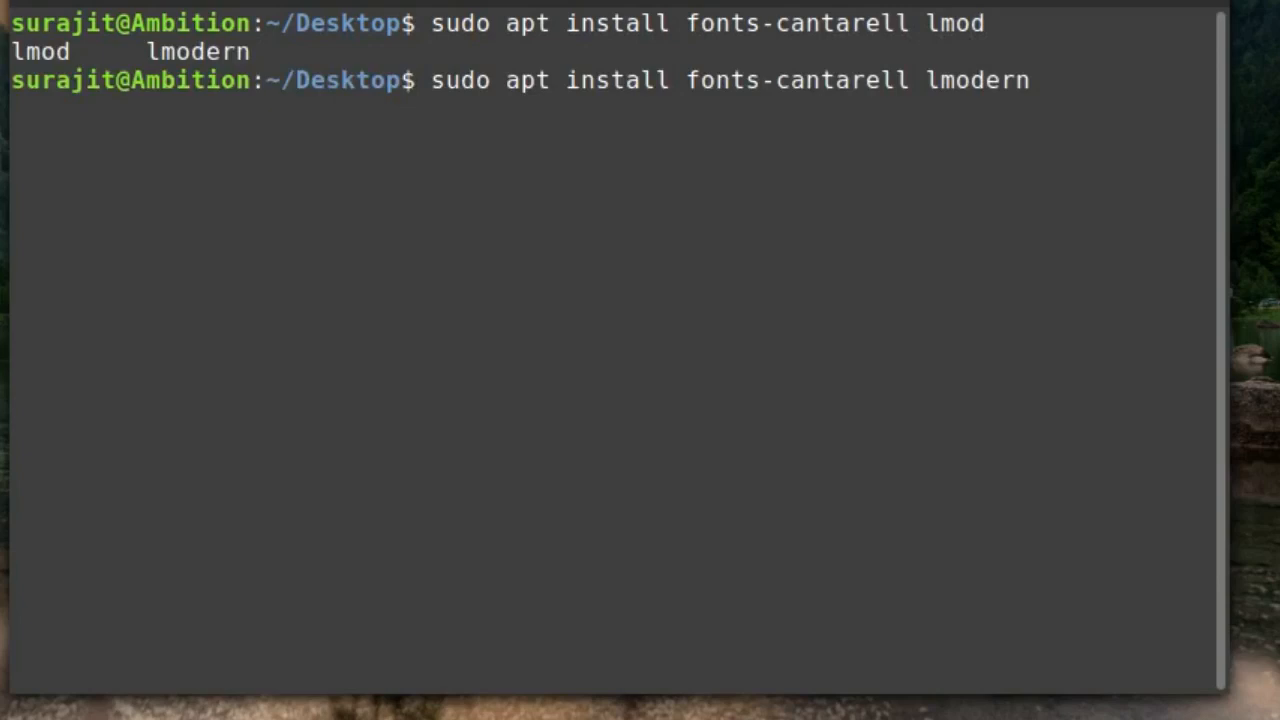
Step: Add ttf-aenigma, ttf-georgewilliams, ttf-bitstream-vera, ttf-sjfonts and tv-fonts, then run the command
type("ttf-aen")
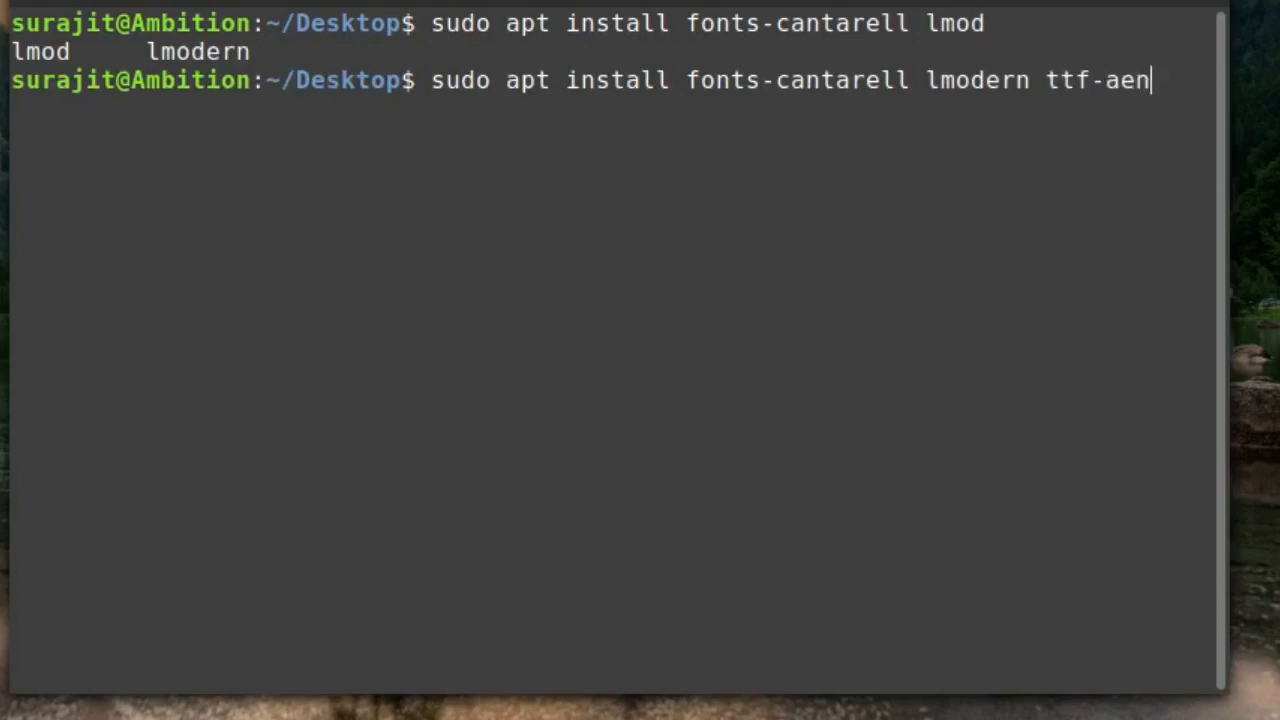
type("igma ttf-")
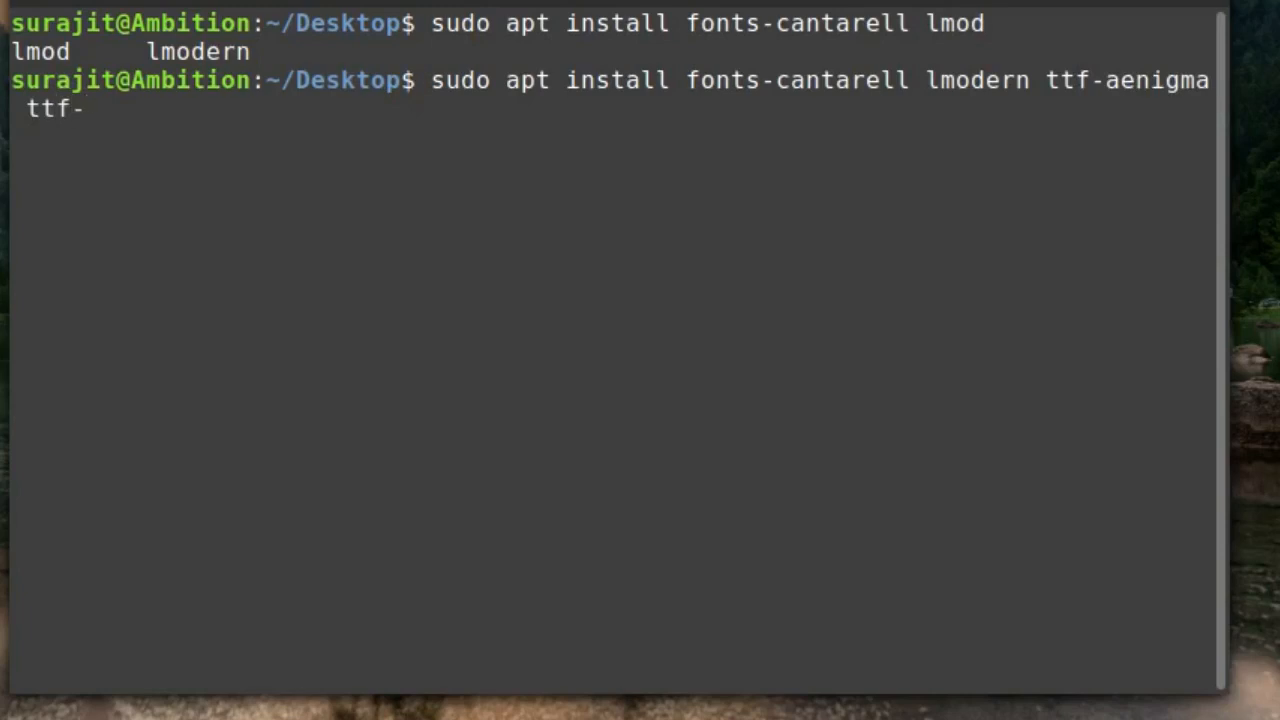
type("george")
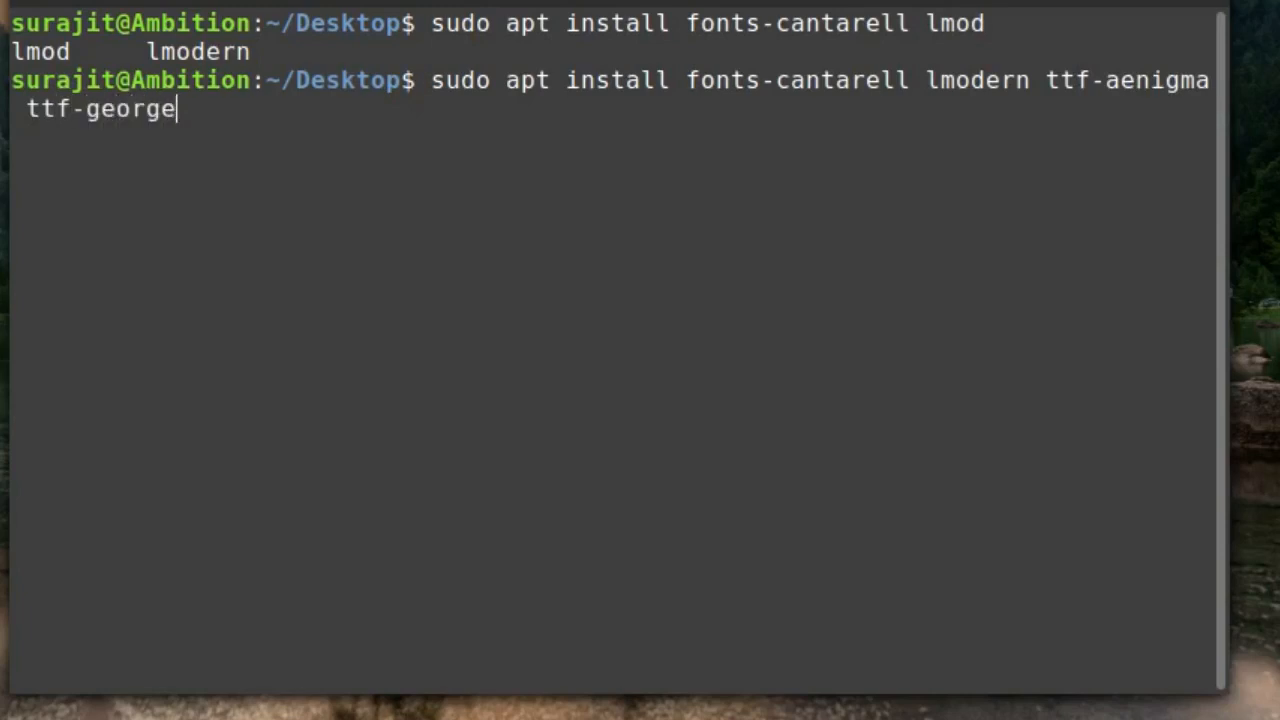
type("williams")
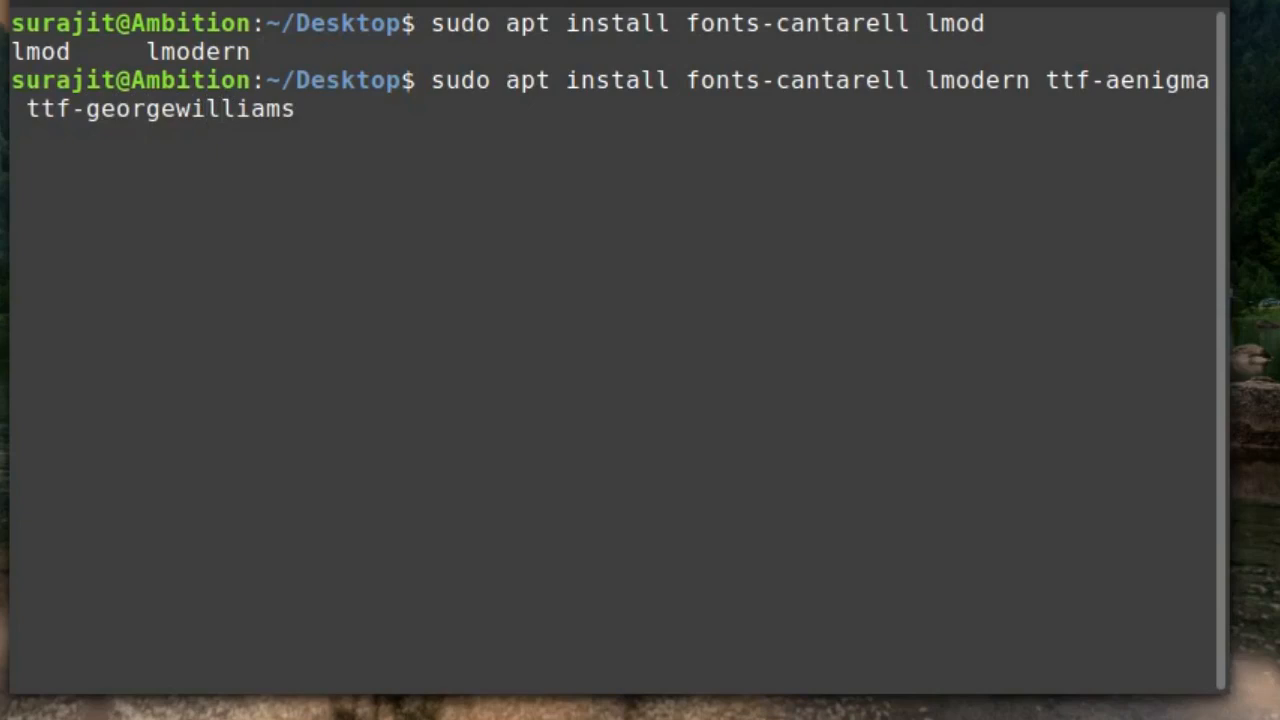
type("ttf-b")
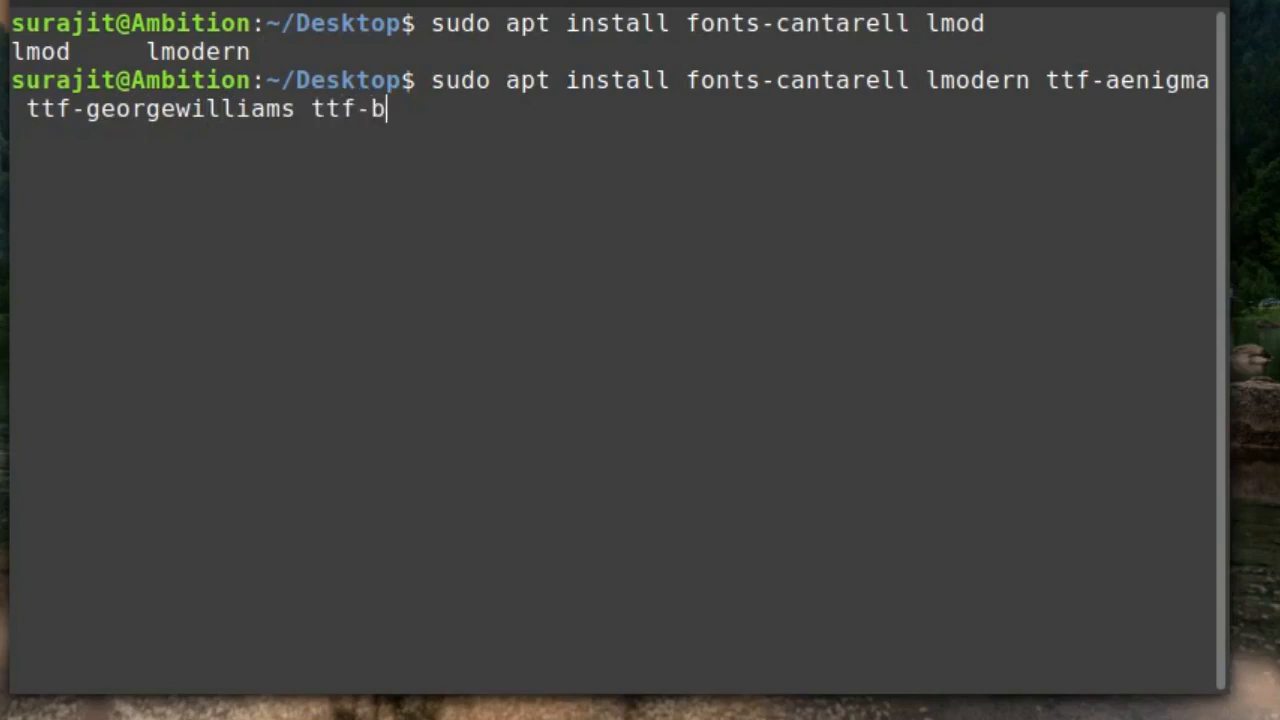
type("itstream-vera")
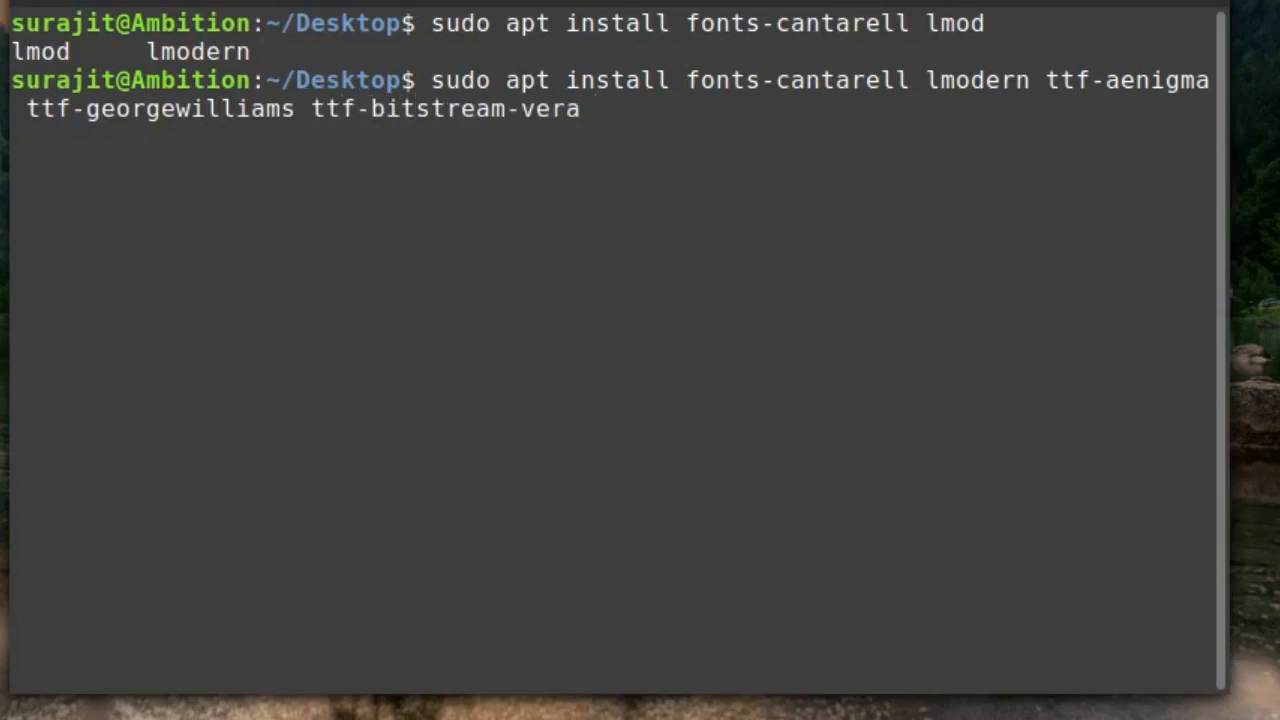
type("ttf-sjfonts")
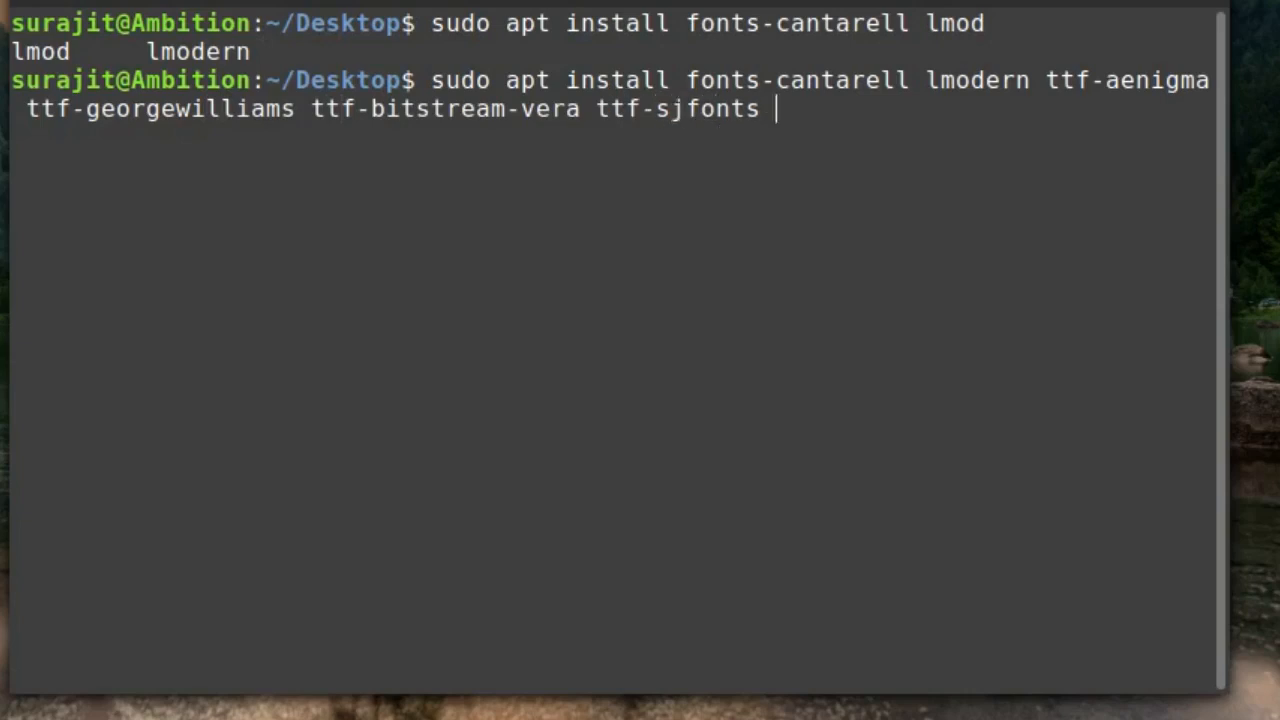
type("t")
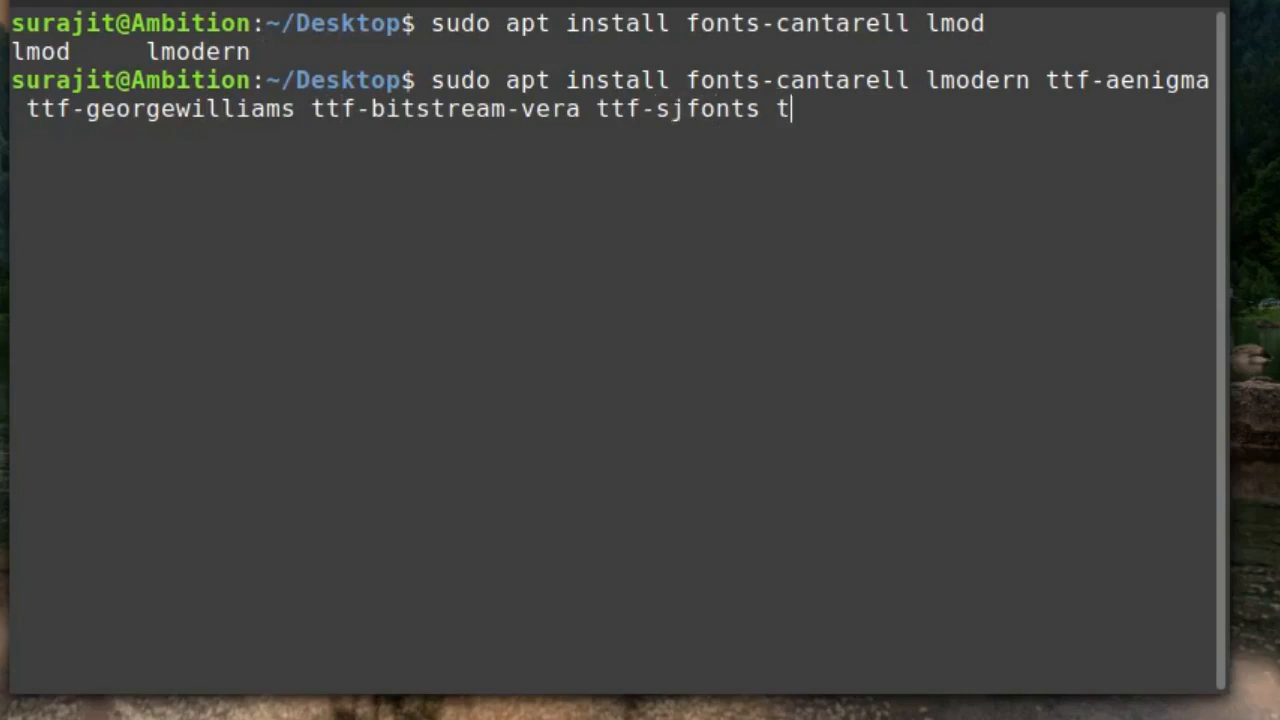
type("v-fonts")
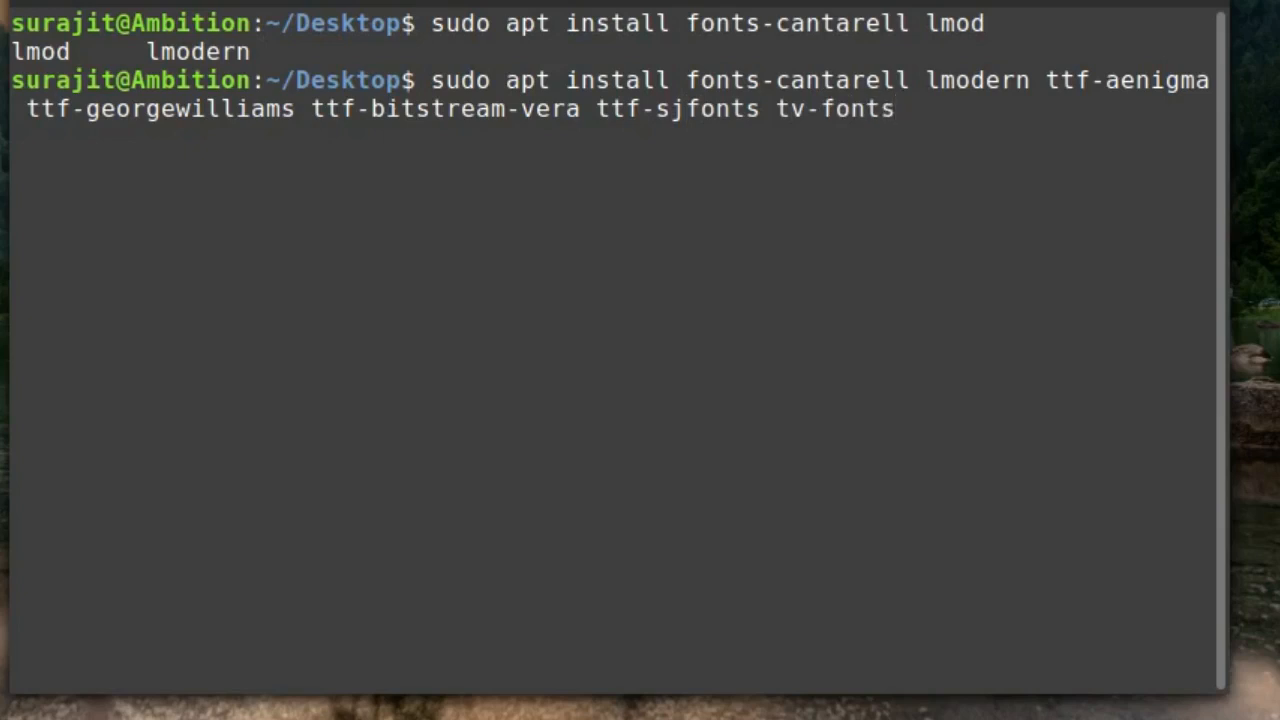
key("Return")
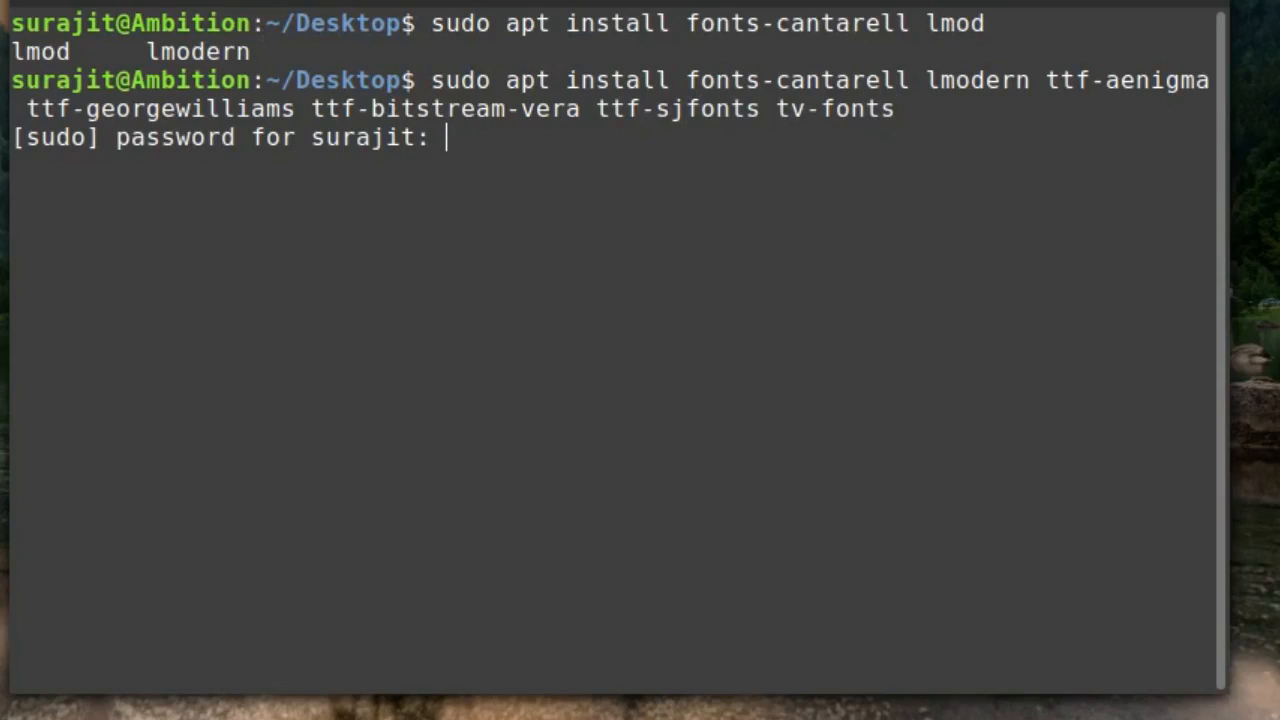
Step: Submit the sudo password and answer y to apt's 10-package, 26.3 MB continue prompt
key("Return")
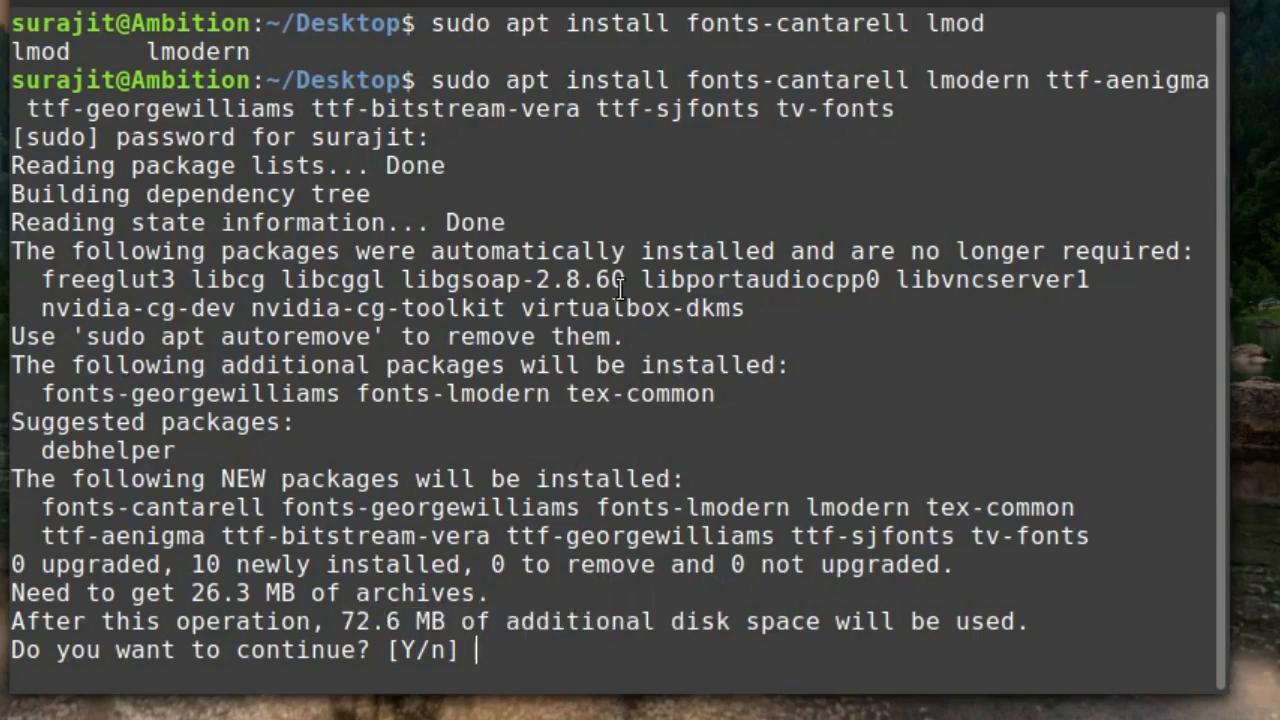
type("y")
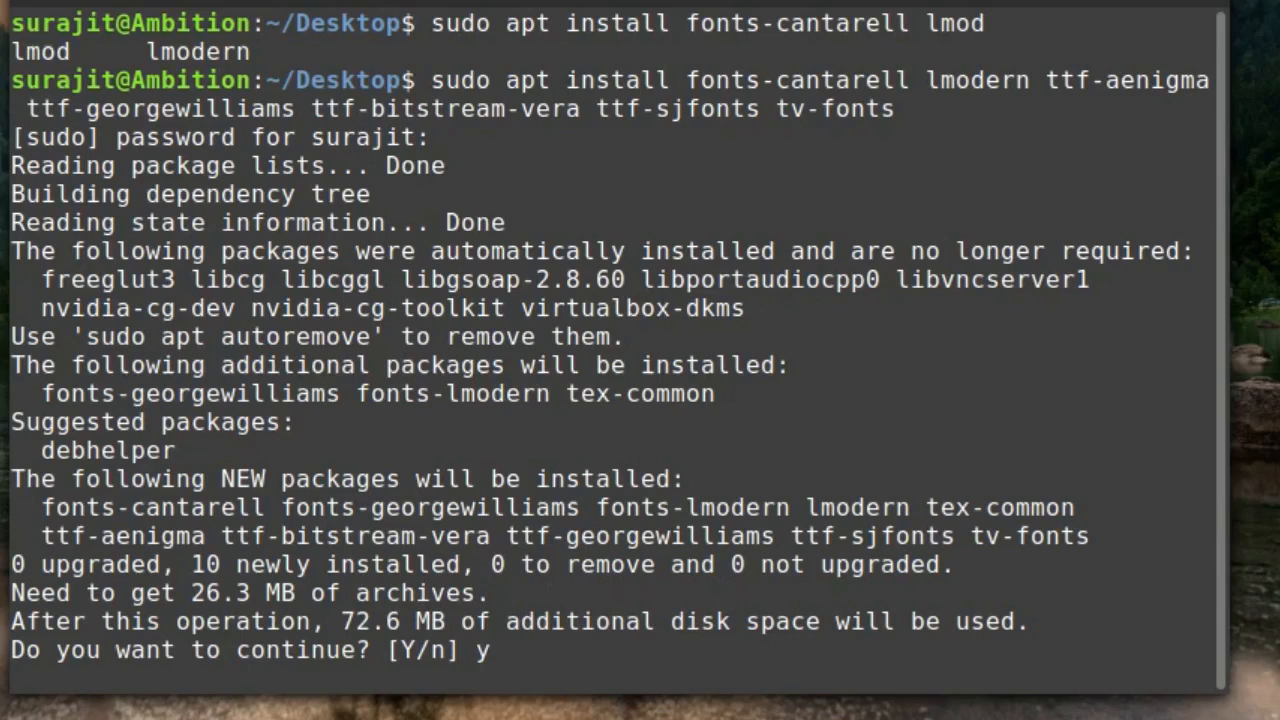
Step: Confirm the install so apt downloads and sets up the font packages
key("Return")
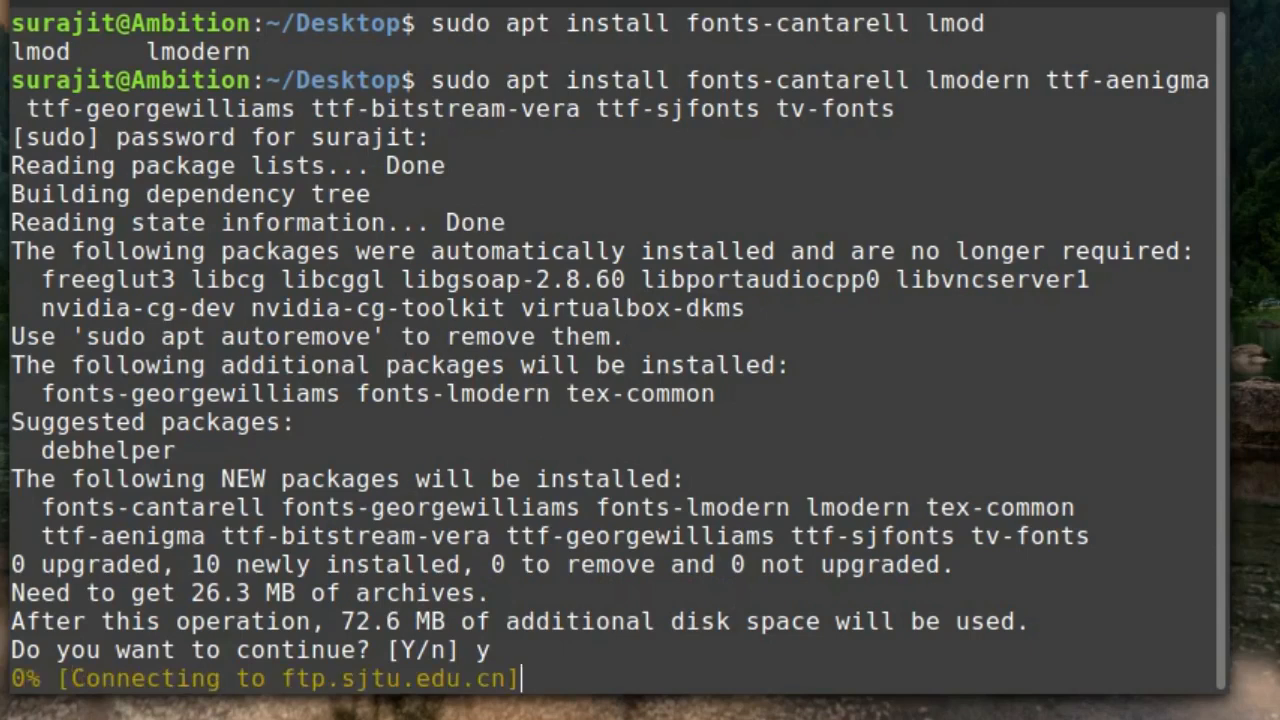
mouse_move(534, 400)
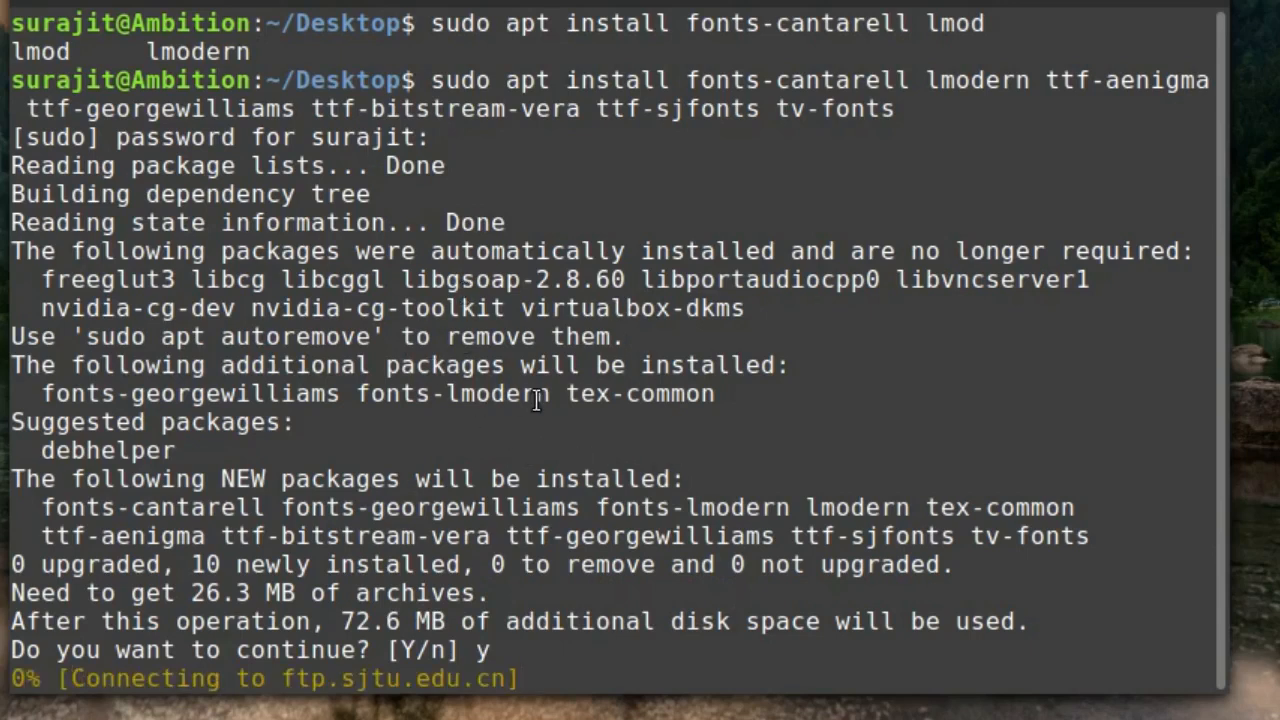
mouse_move(502, 468)
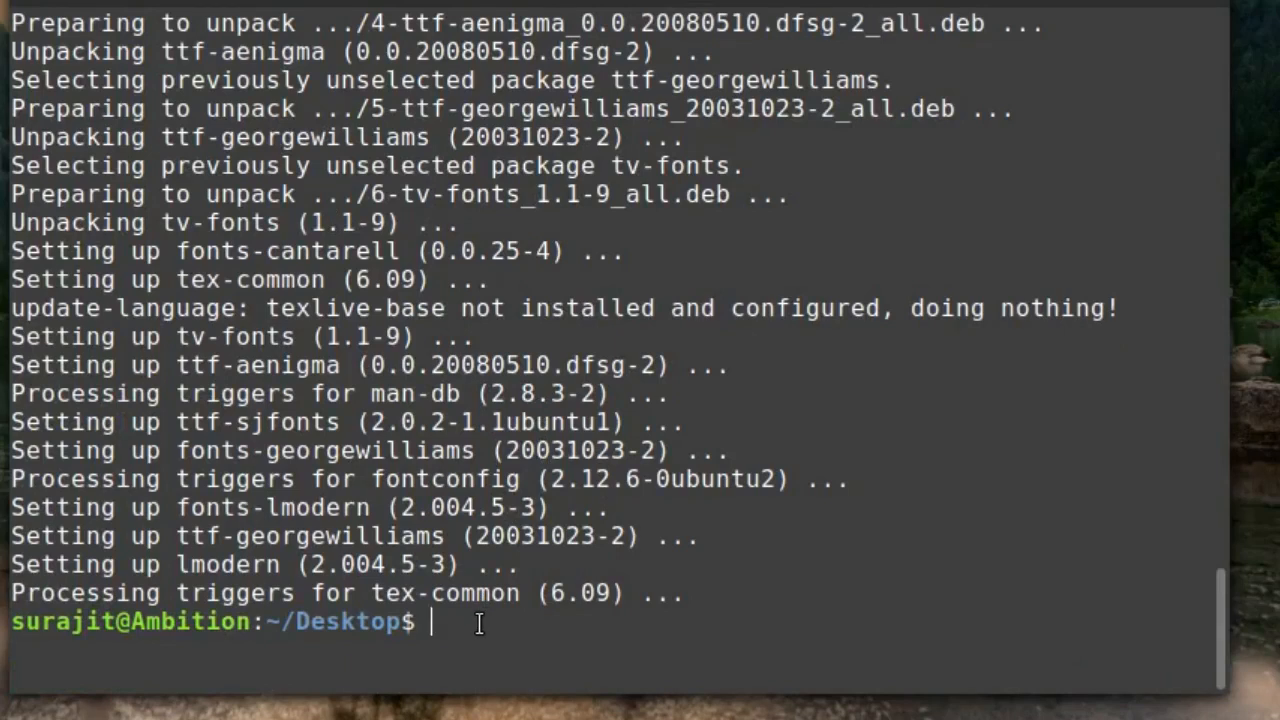
Step: Run sudo apt install ubuntustudio-fonts to add the Ubuntu Studio font set
type("s")
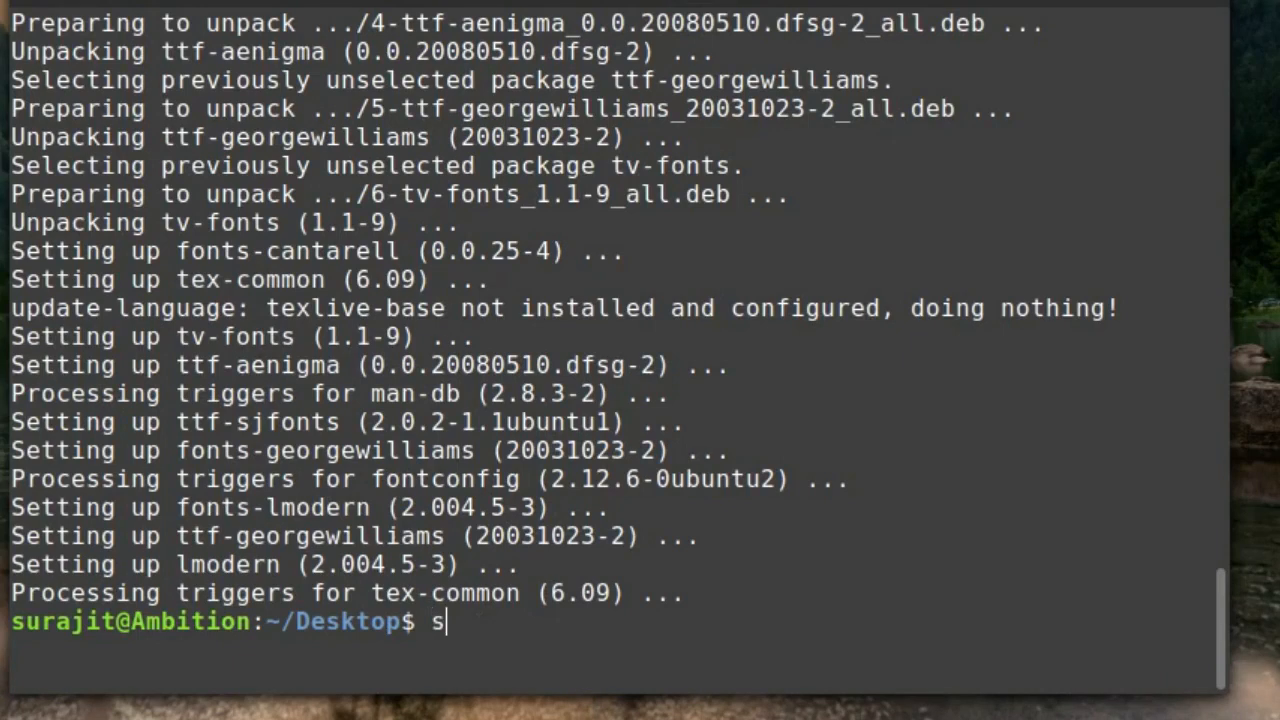
type("udo apt inst")
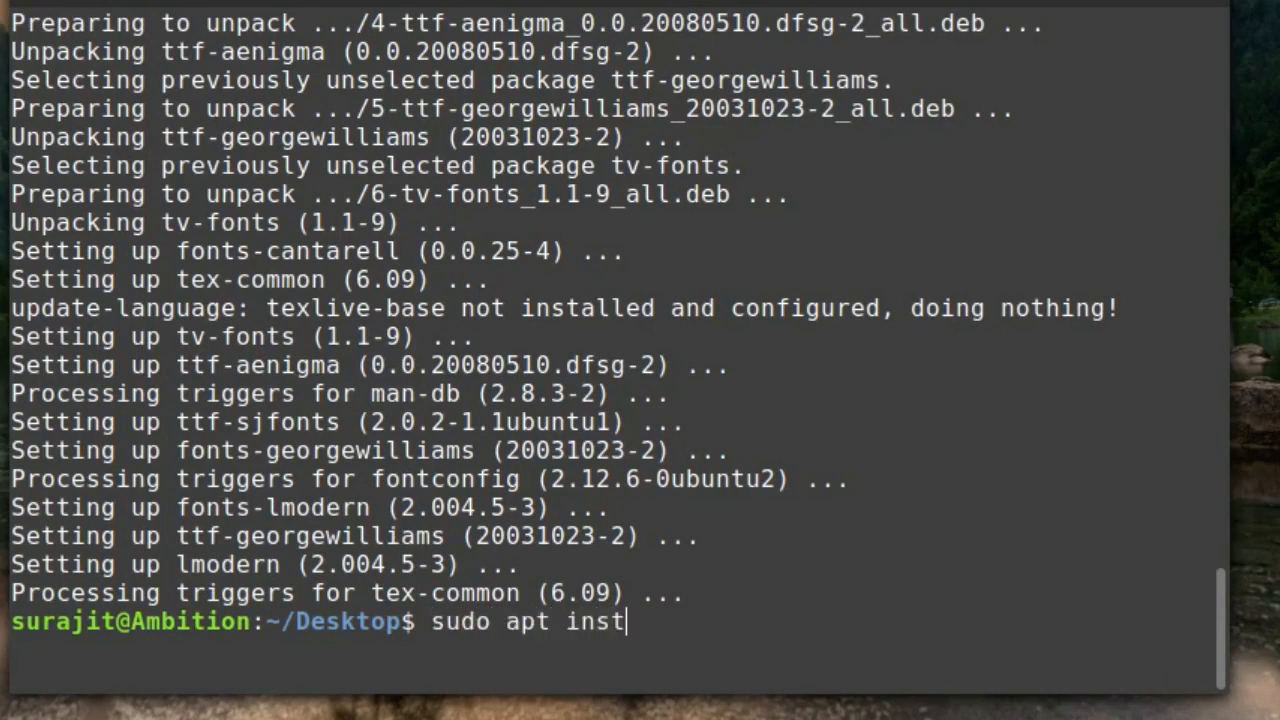
type("all ubu")
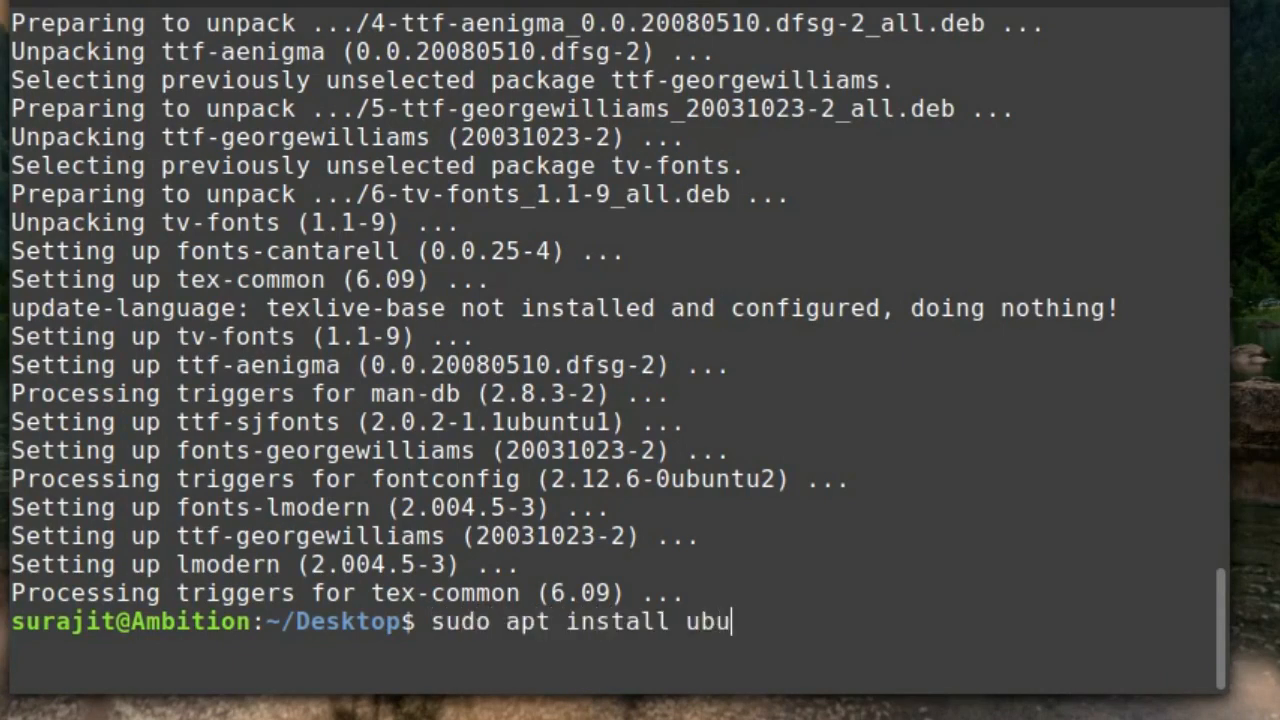
type("ntust")
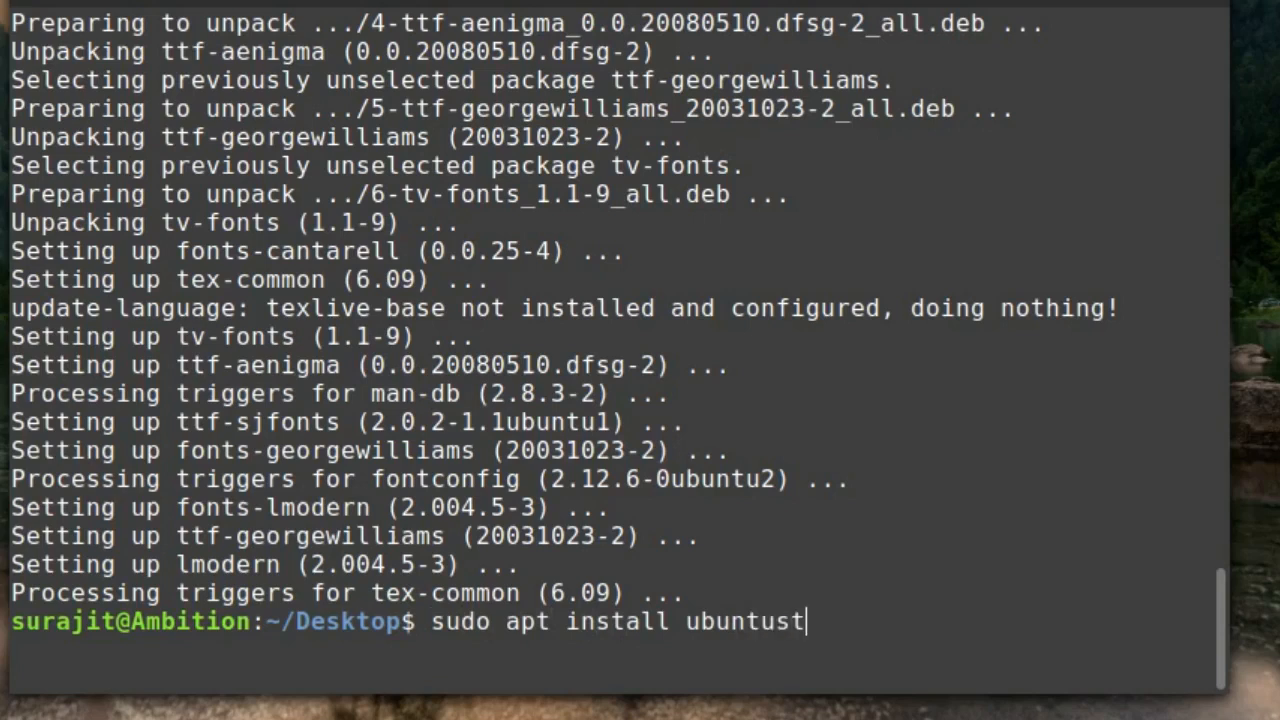
type("udio-font")
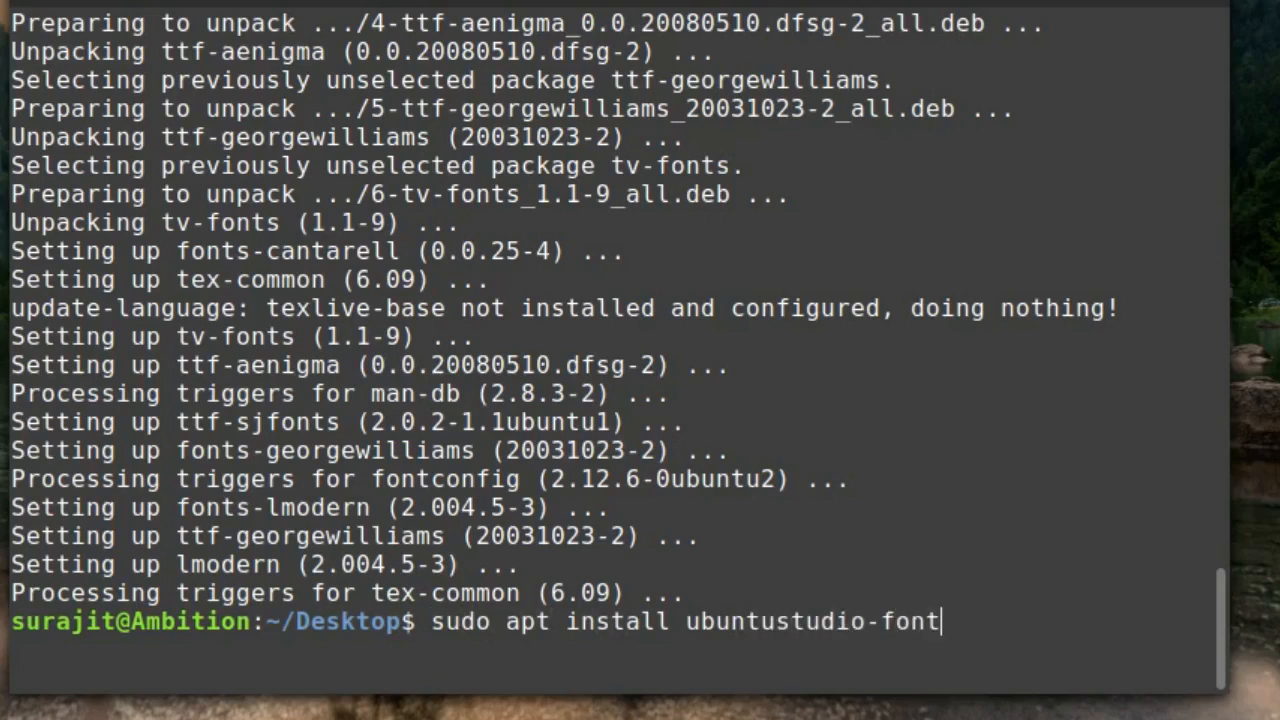
type("s")
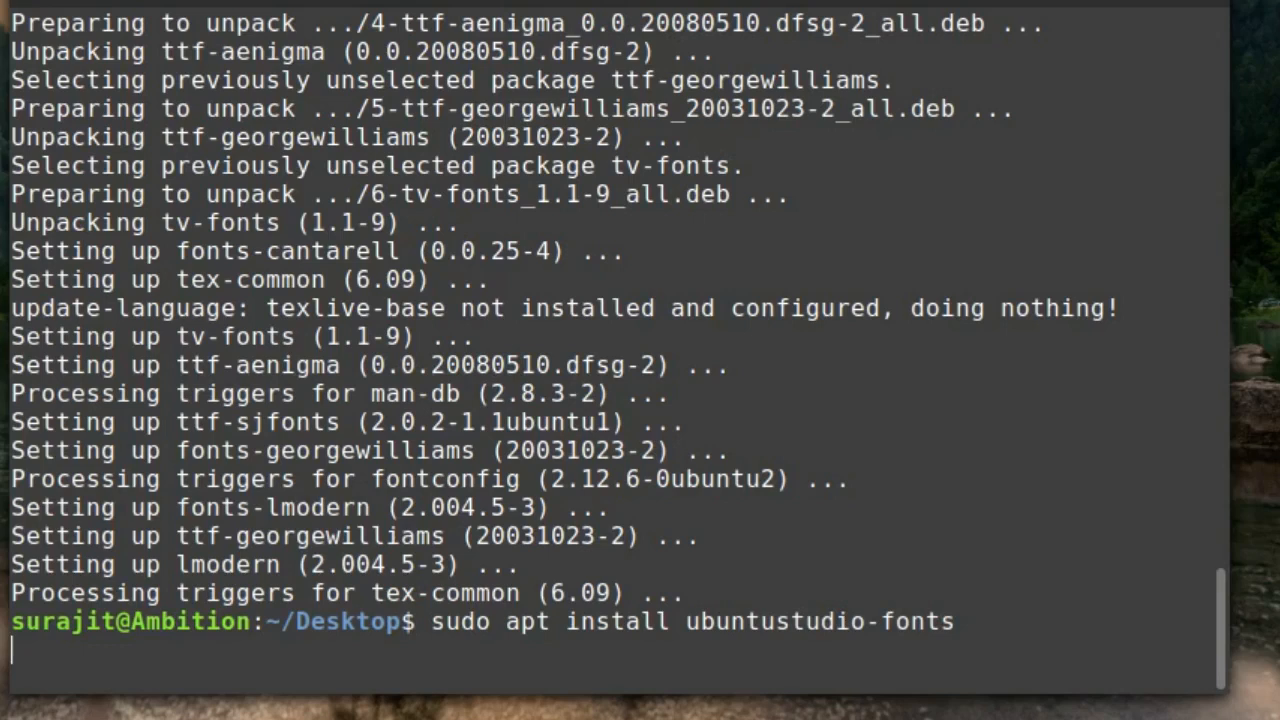
key("Return")
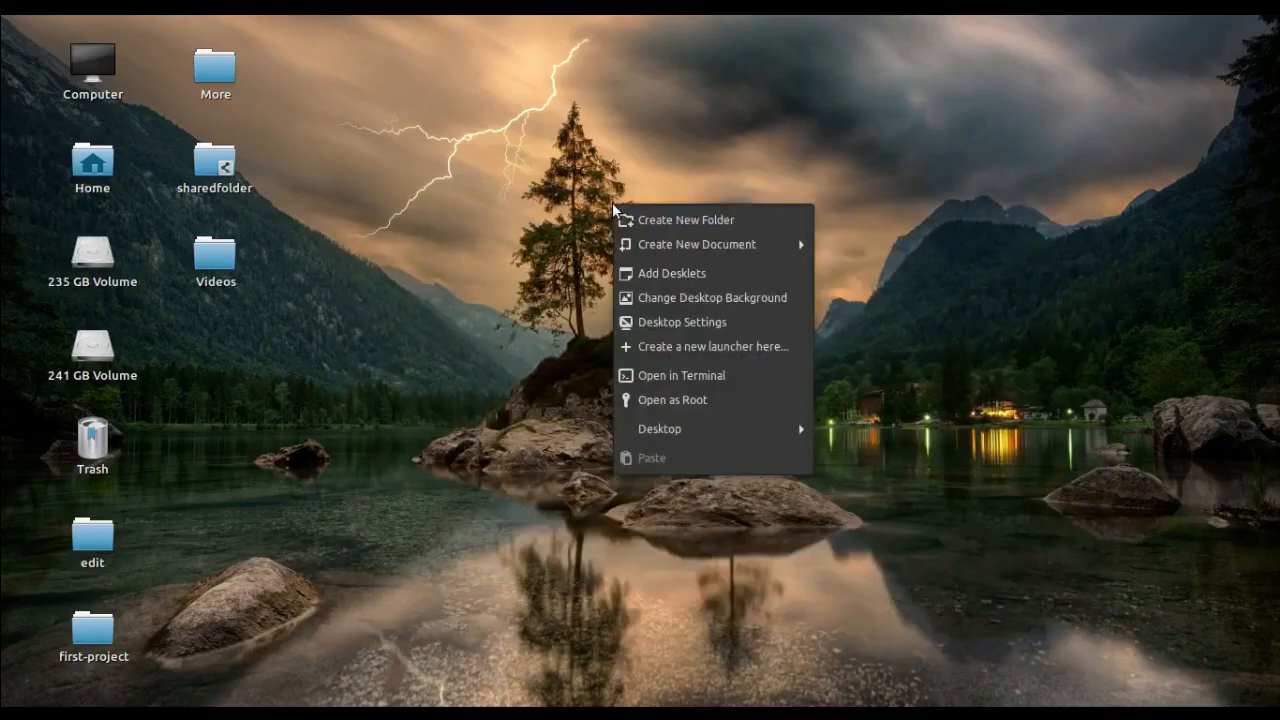
Step: Launch LibreOffice Writer with a new Untitled 1 document
left_click(520, 278)
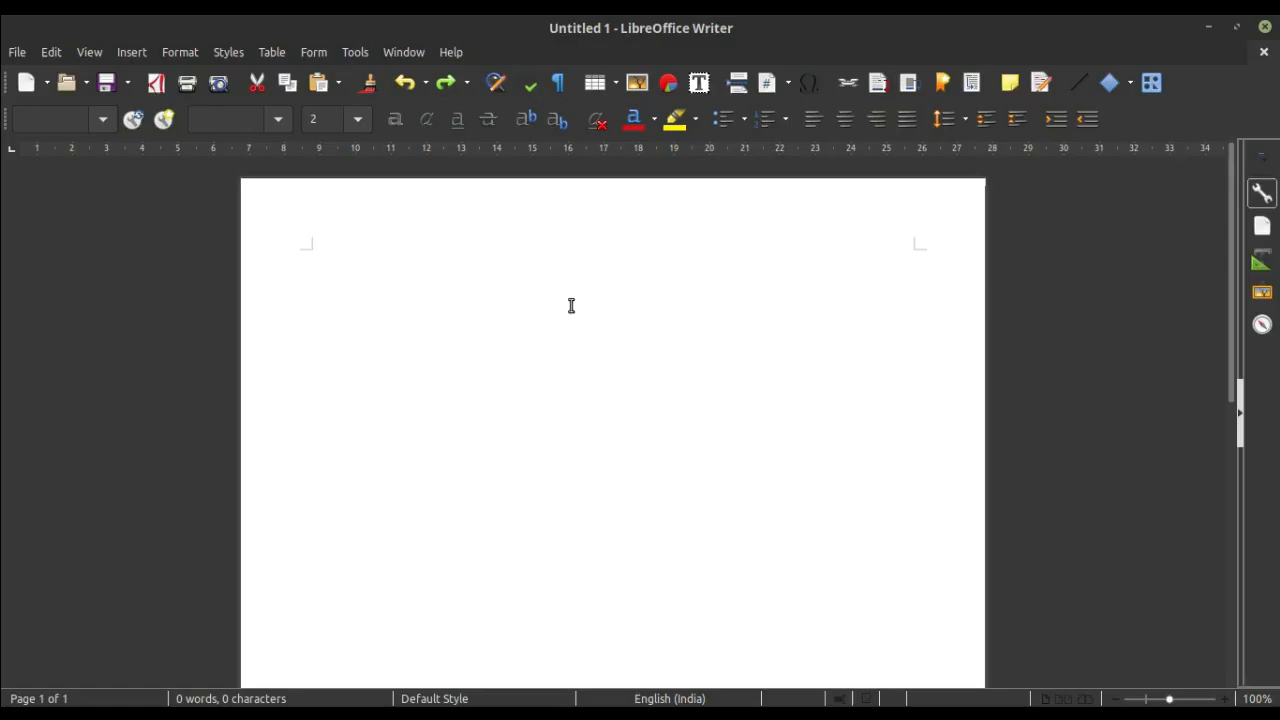
left_click(572, 306)
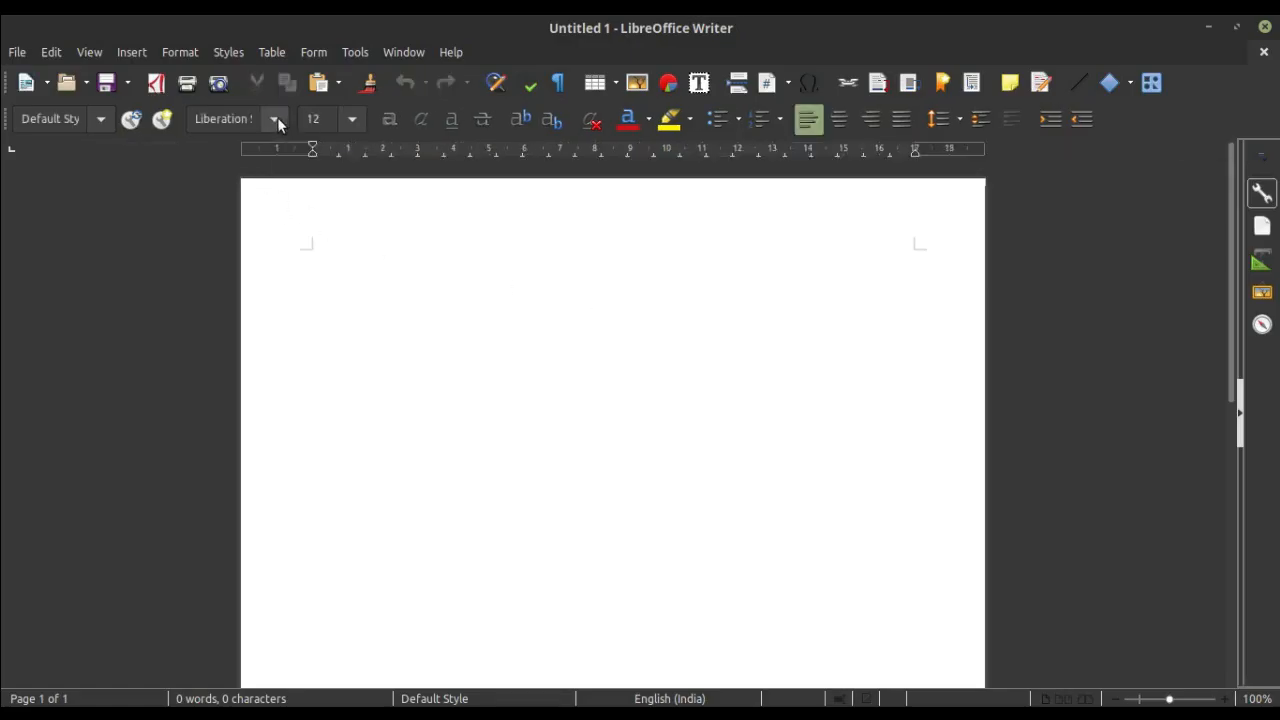
left_click(276, 120)
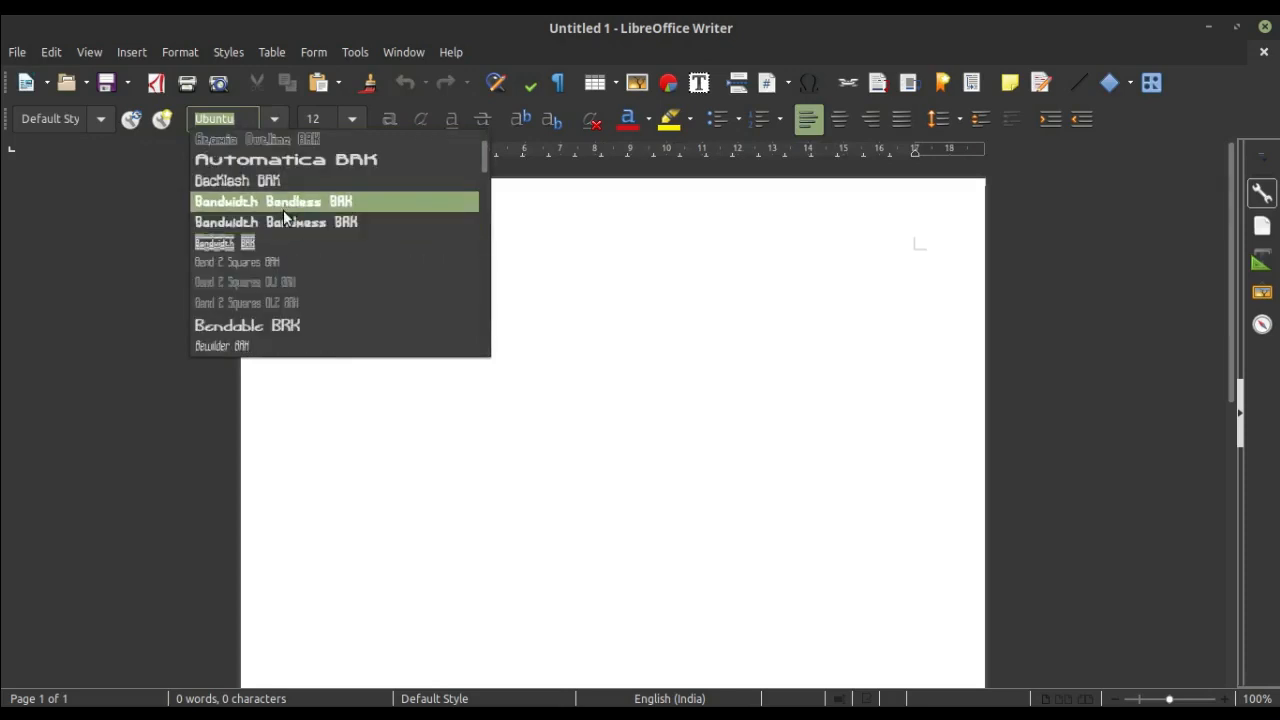
mouse_move(376, 214)
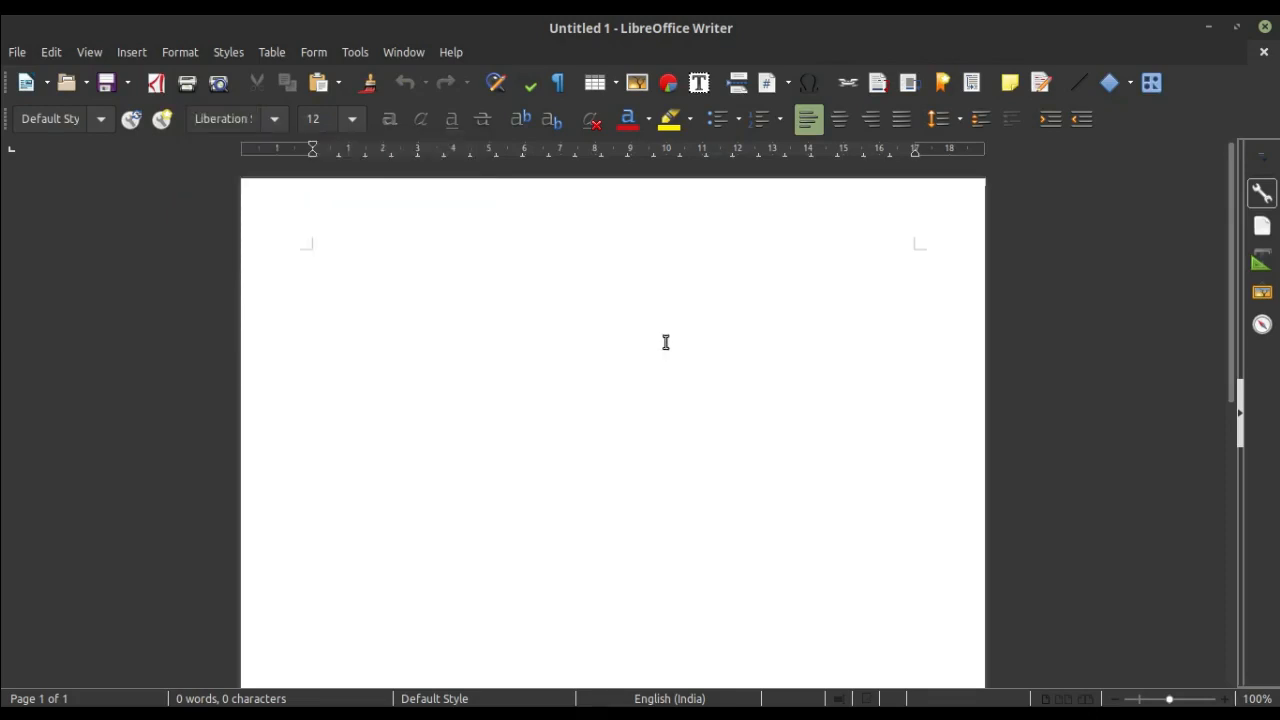
Step: Write 'How to install 100 of fonts on your Linux Mint 19 version' on the first line
type("How")
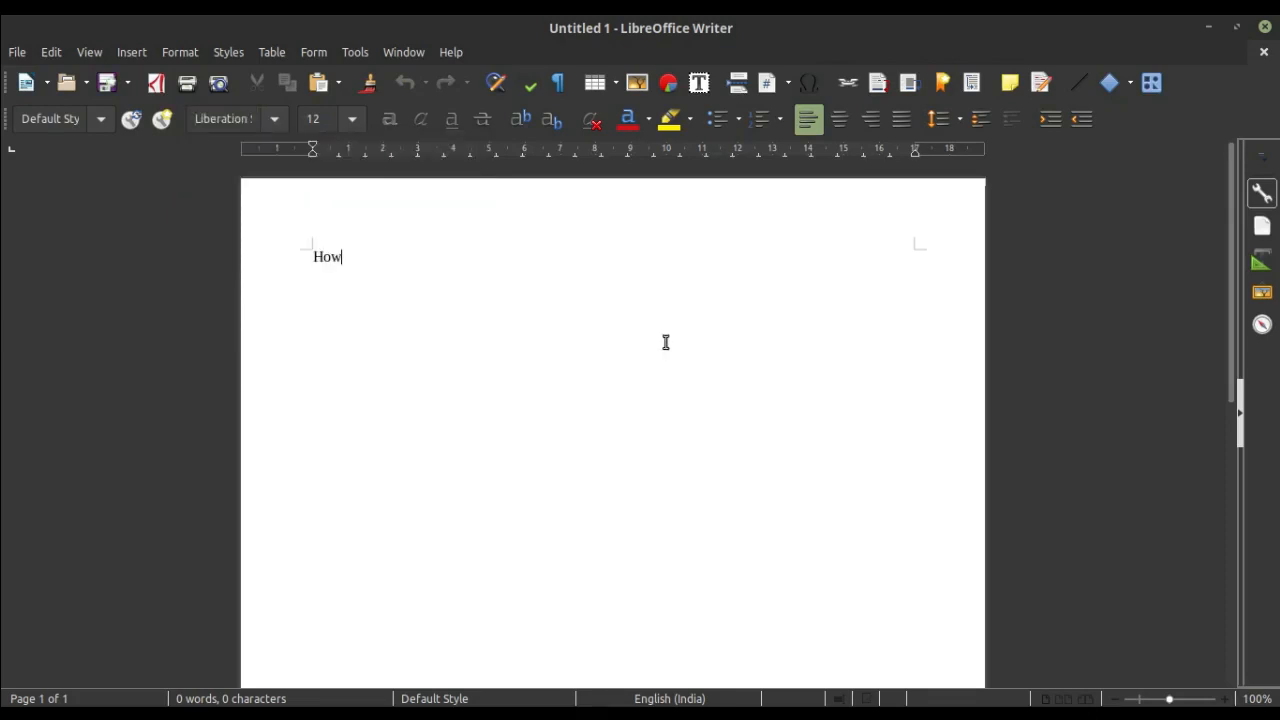
type("to install 100 of")
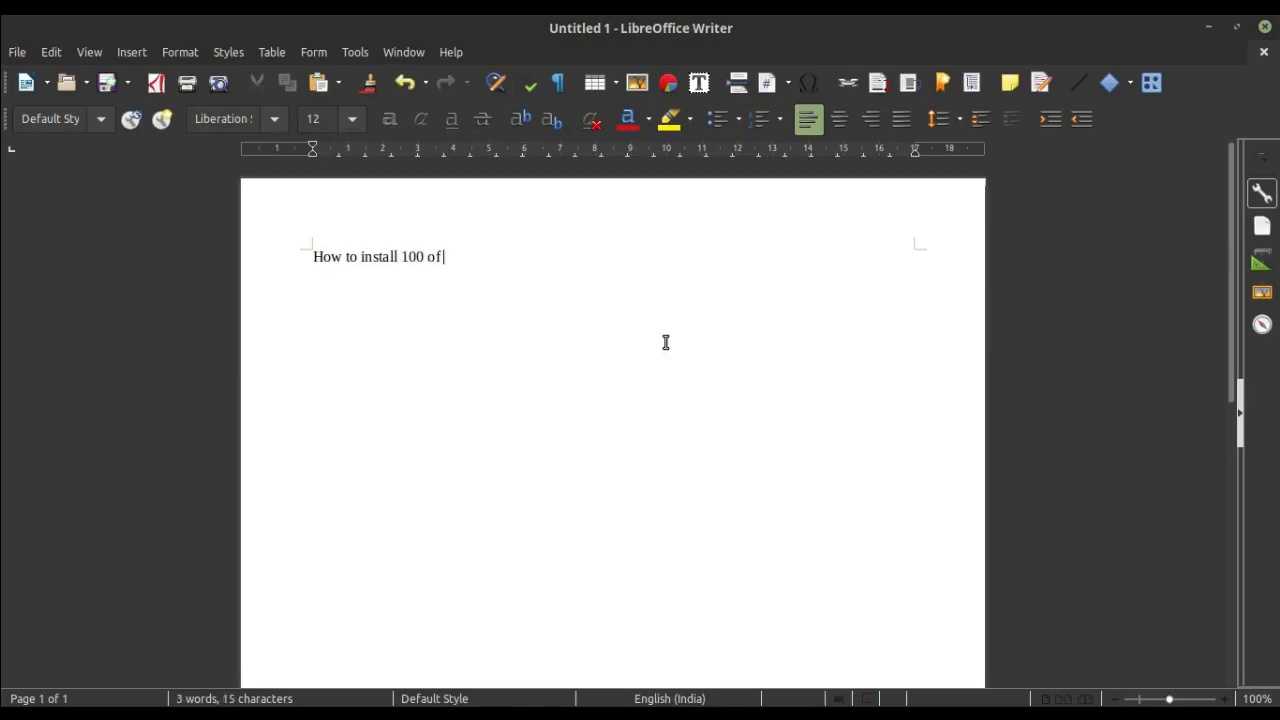
type("fonts")
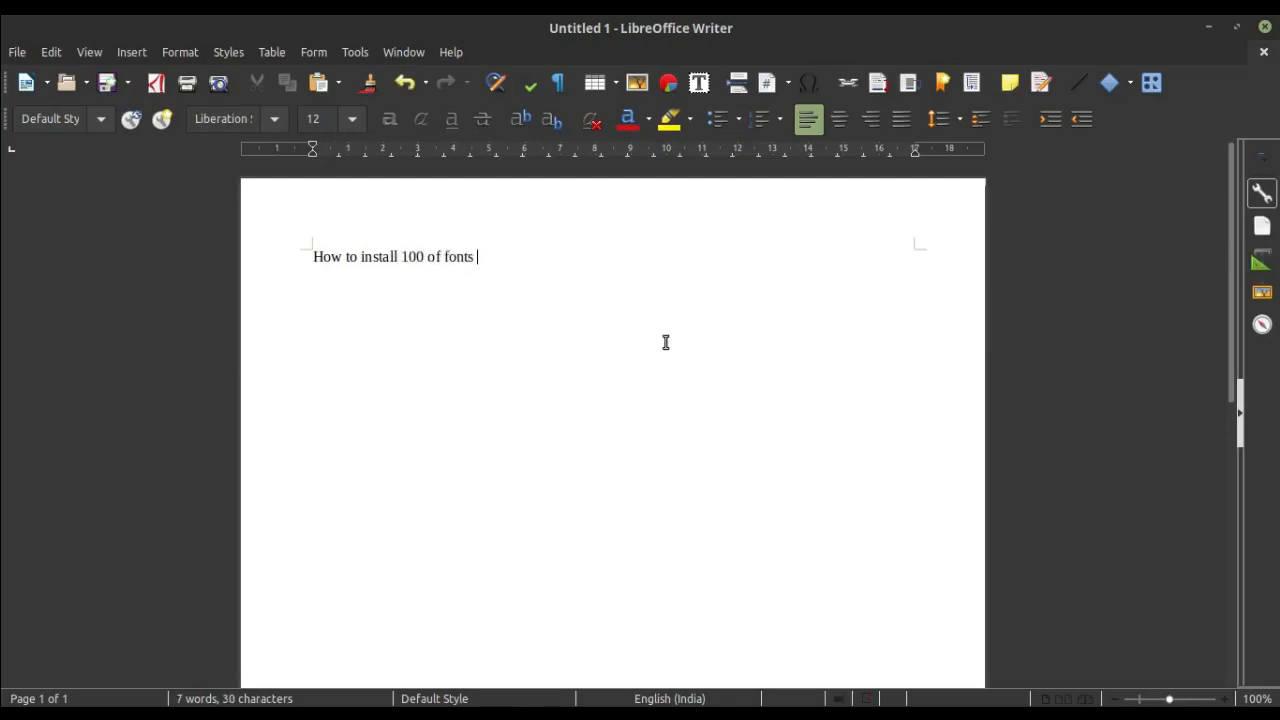
type("on your")
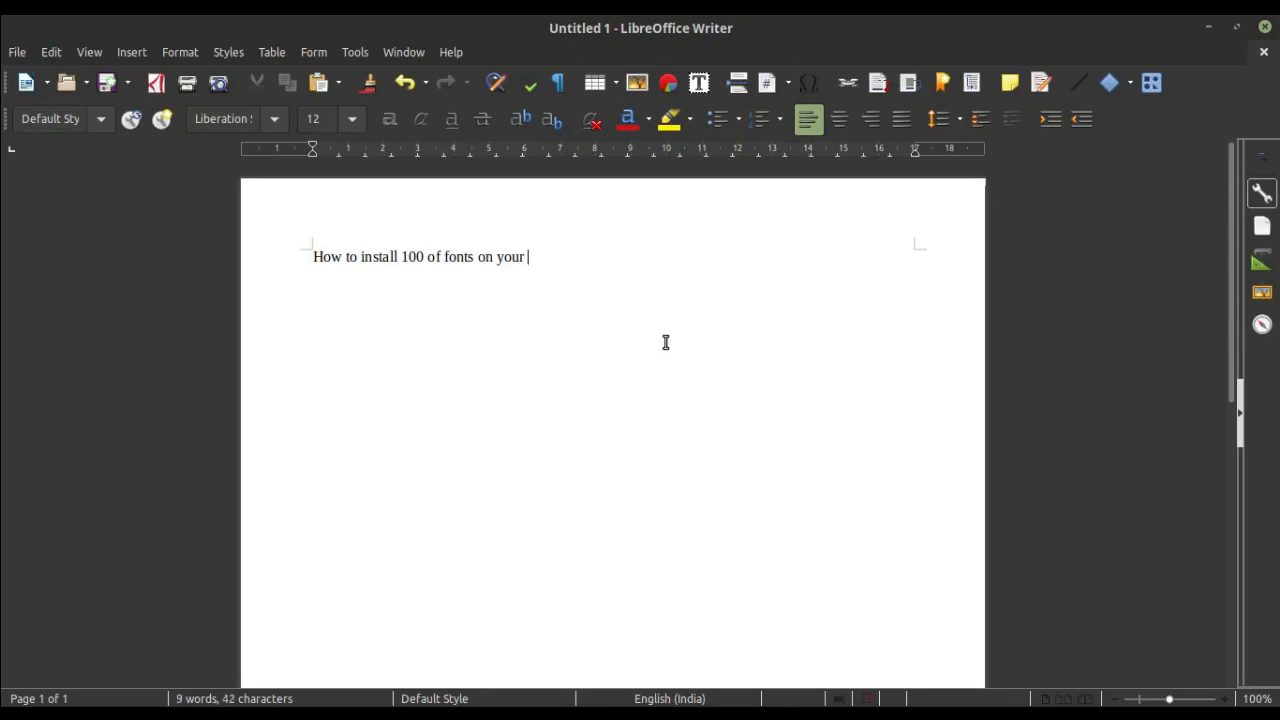
type("Linux Mint")
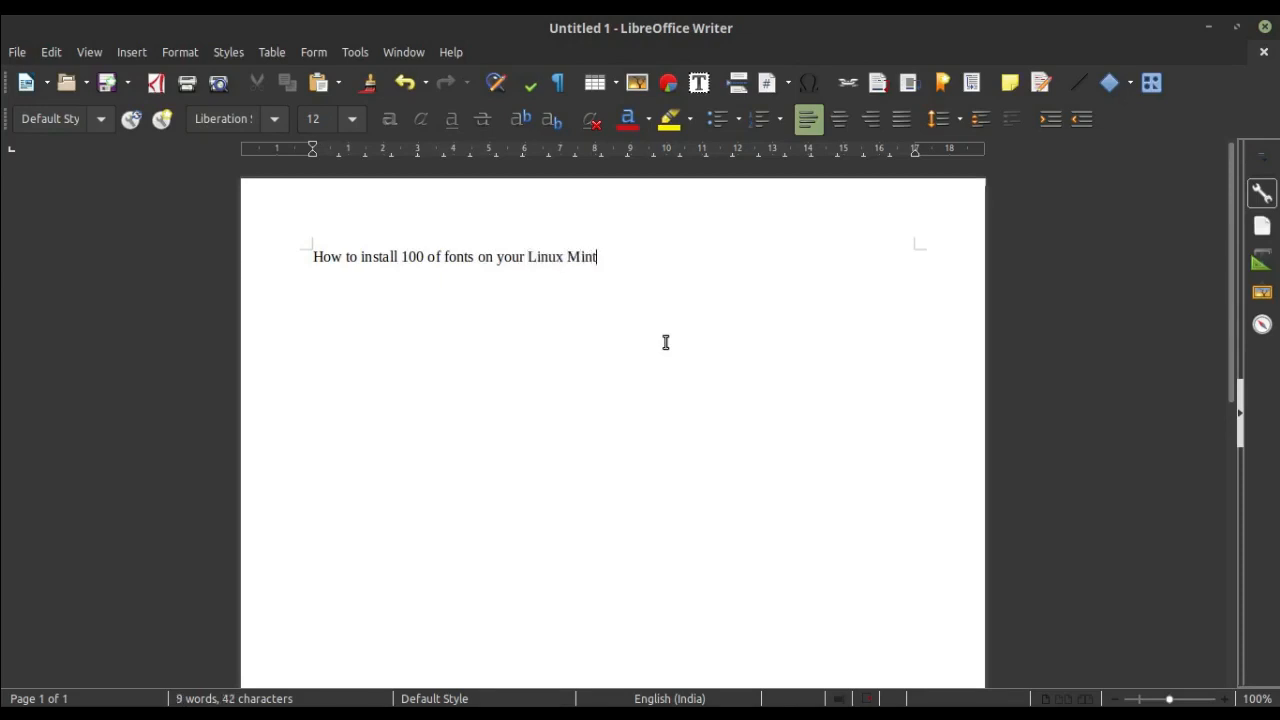
type("19 version")
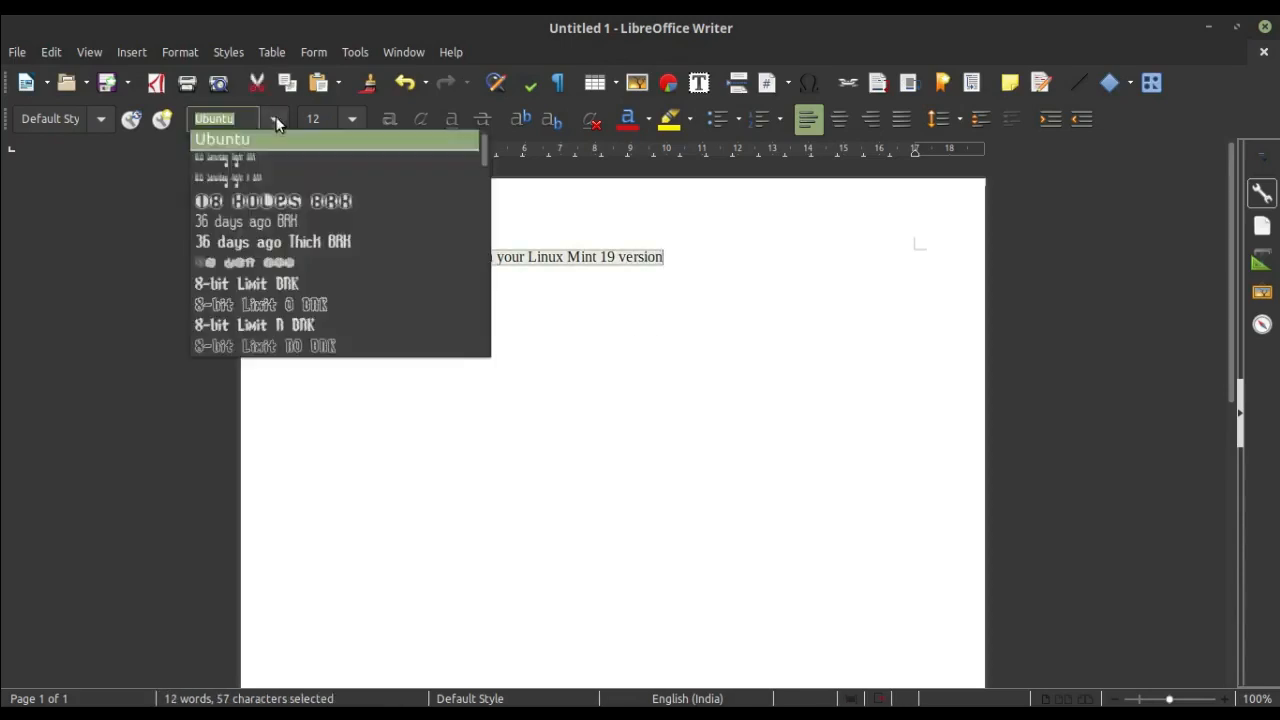
Step: Apply a newly installed decorative font to the heading via the Font Name box, then reselect it
left_click(246, 220)
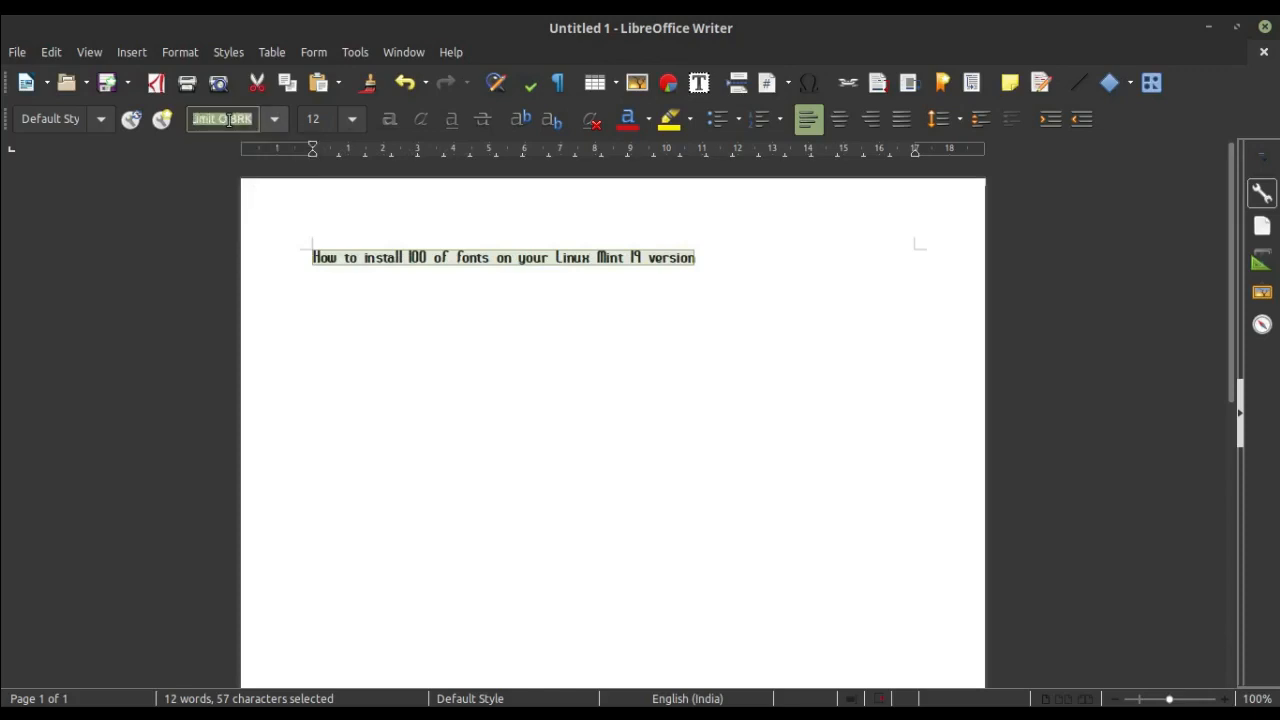
type("aakar")
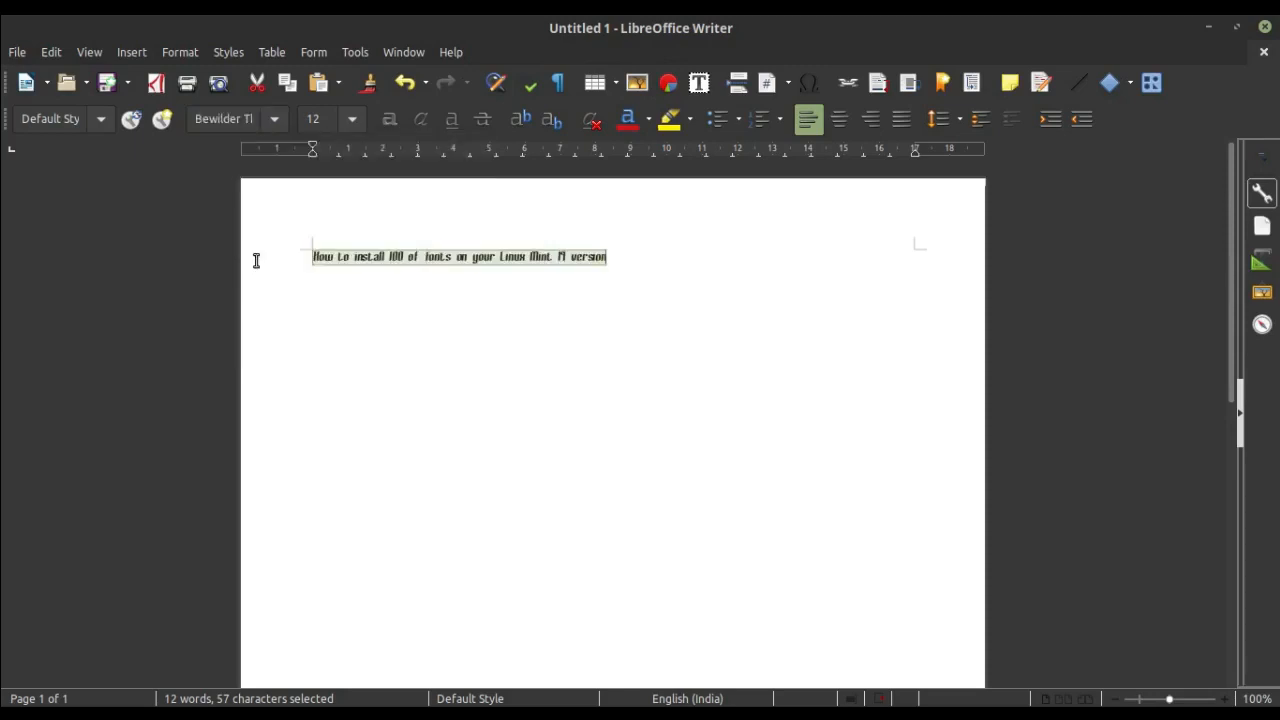
left_click(620, 256)
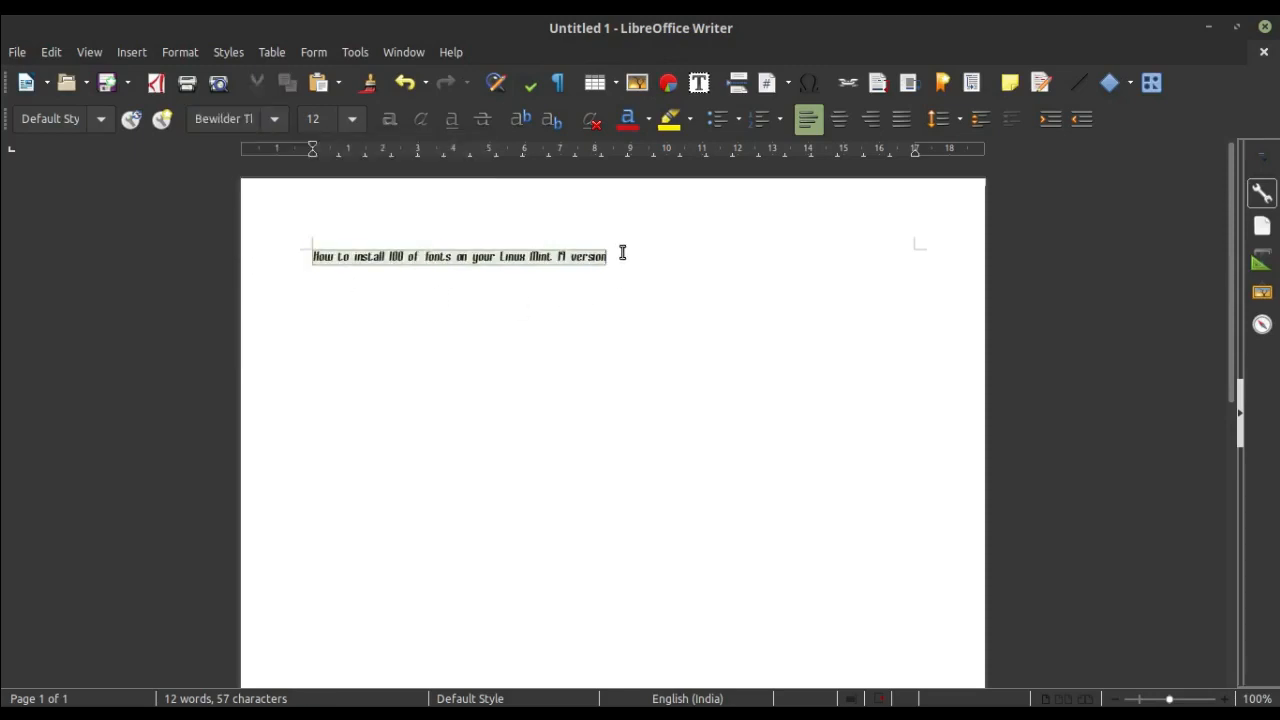
left_click(352, 120)
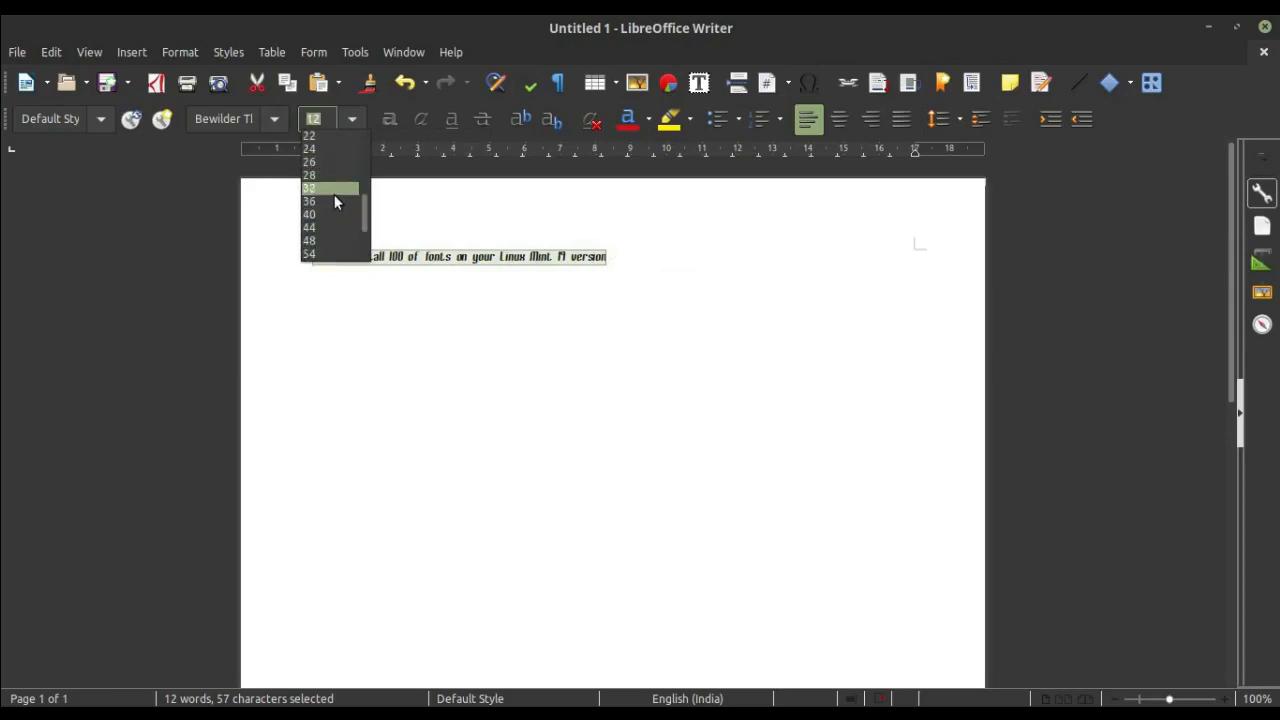
Step: Set the heading to size 36, try another new font, and settle on FreeSans
left_click(308, 214)
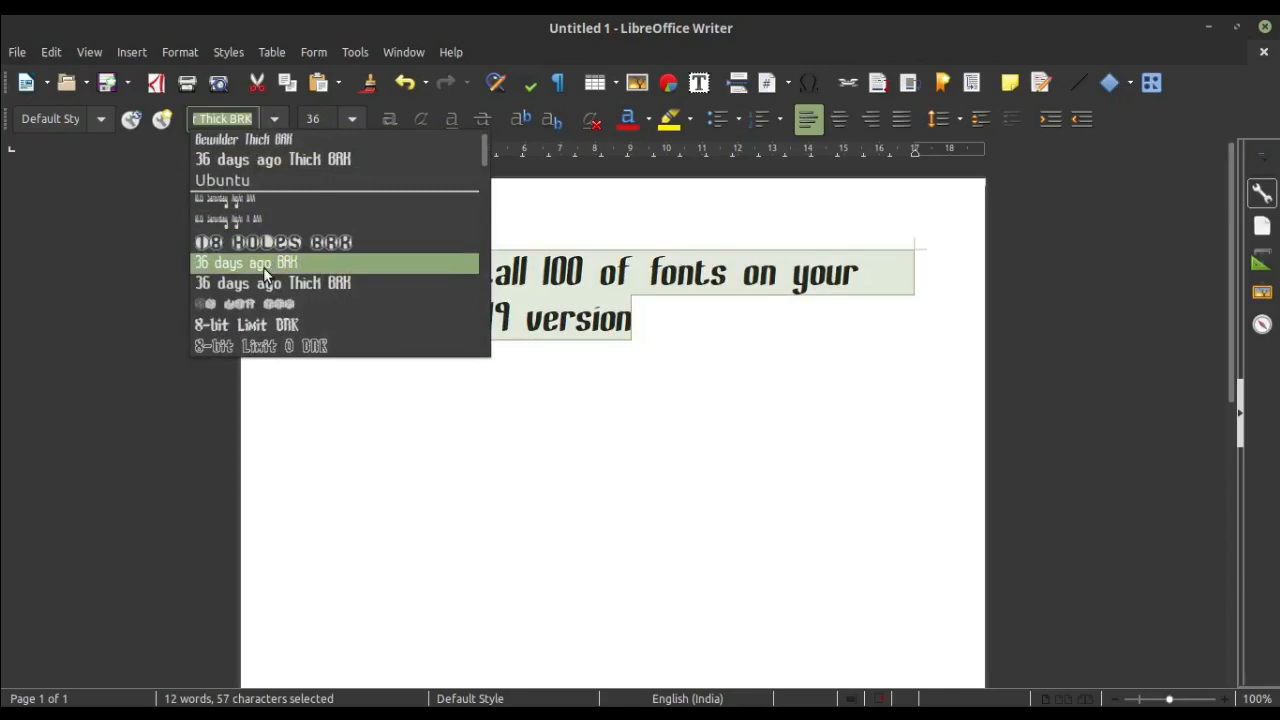
left_click(260, 344)
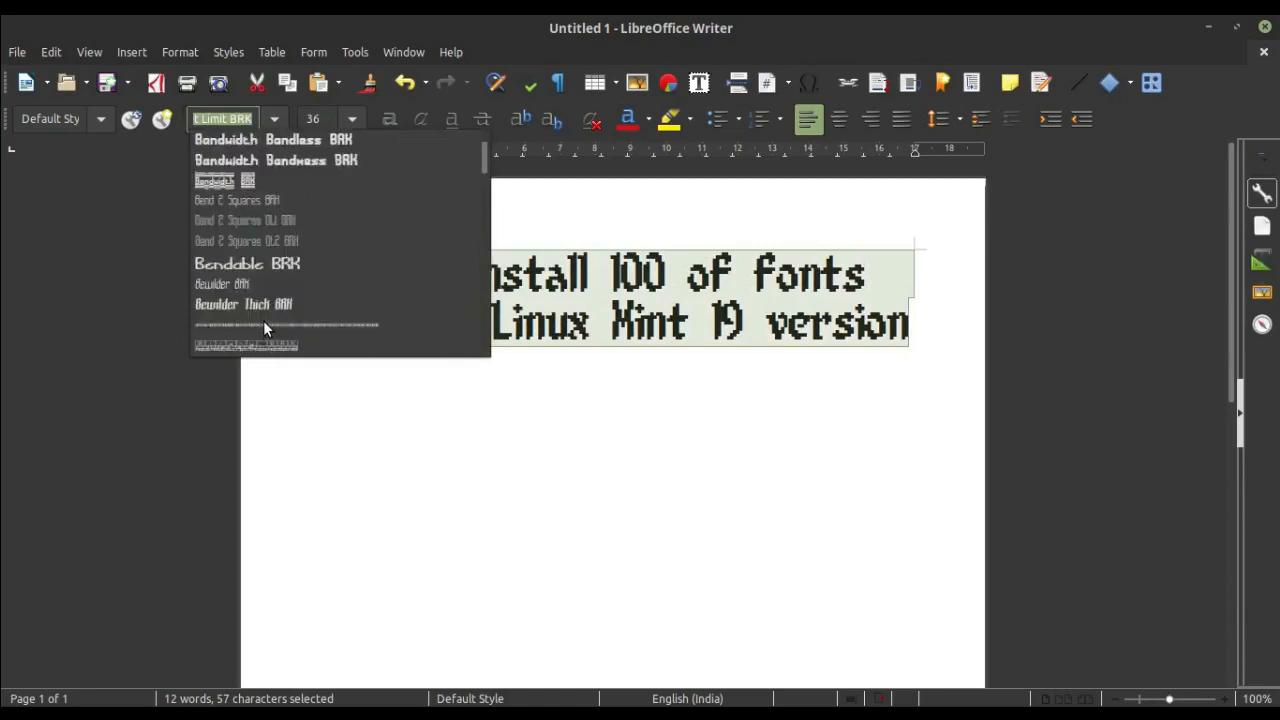
scroll("down", 3)
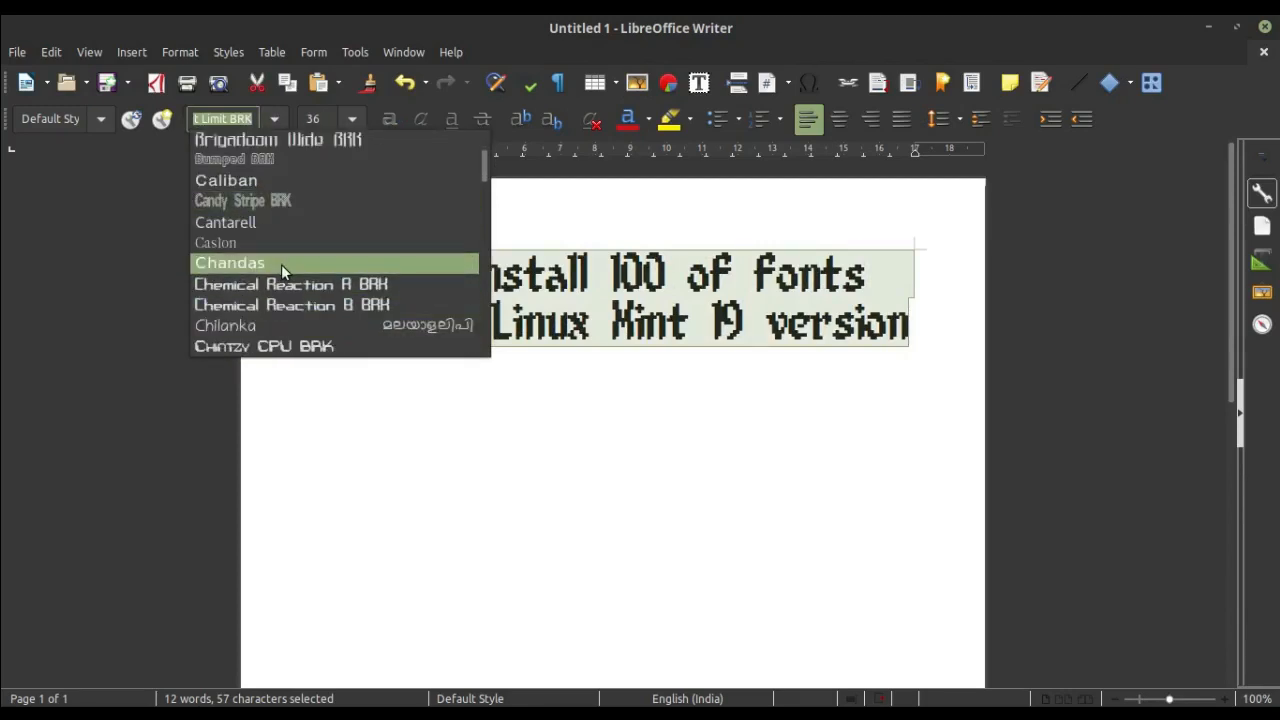
scroll("down", 3)
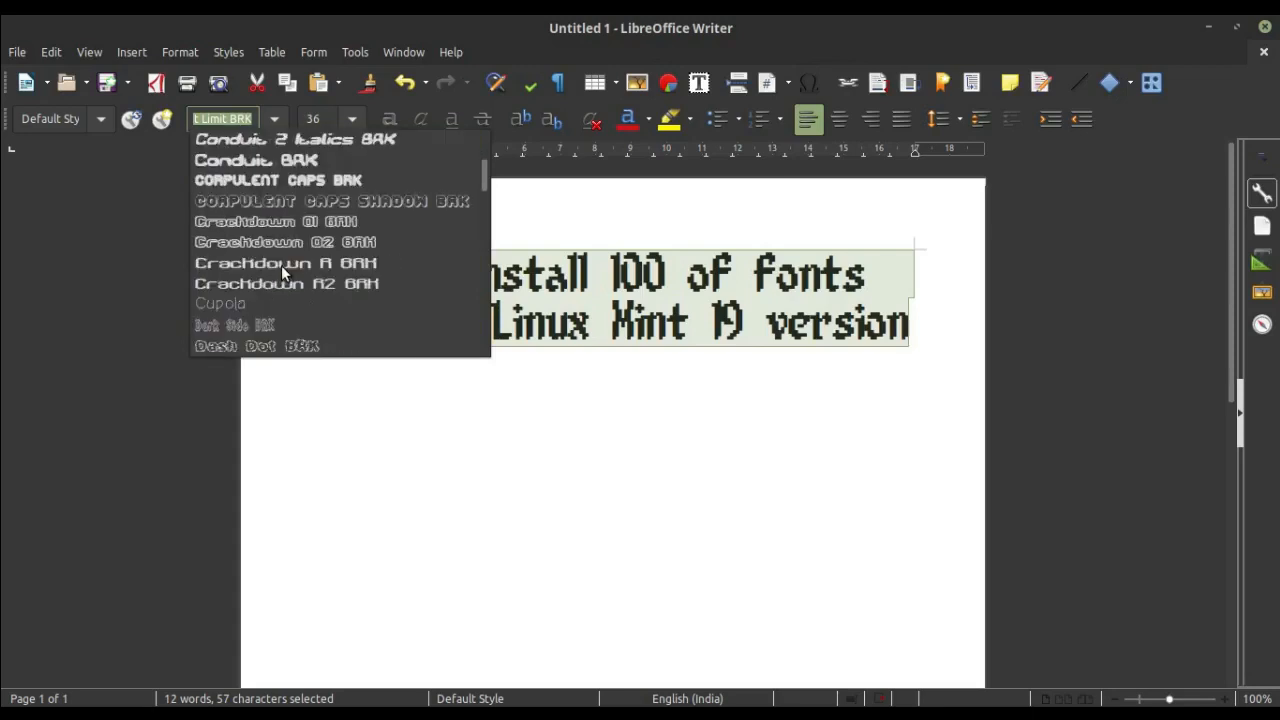
scroll("down", 3)
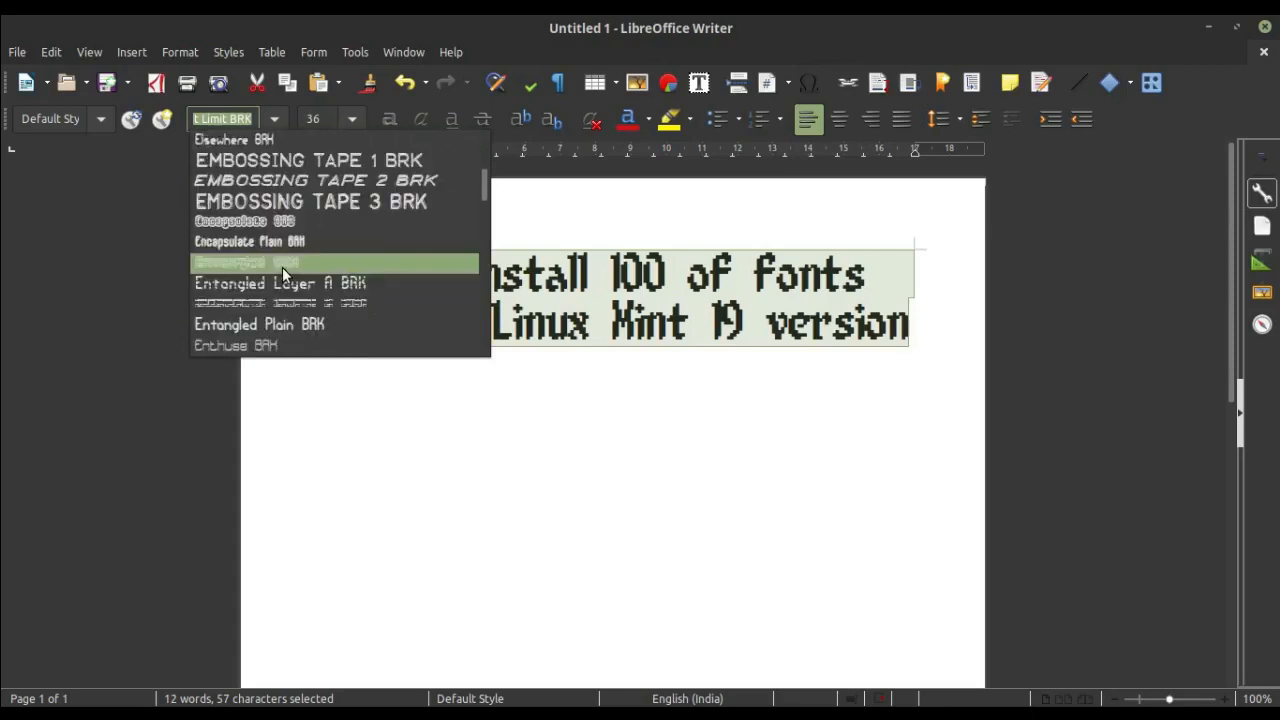
scroll("down", 3)
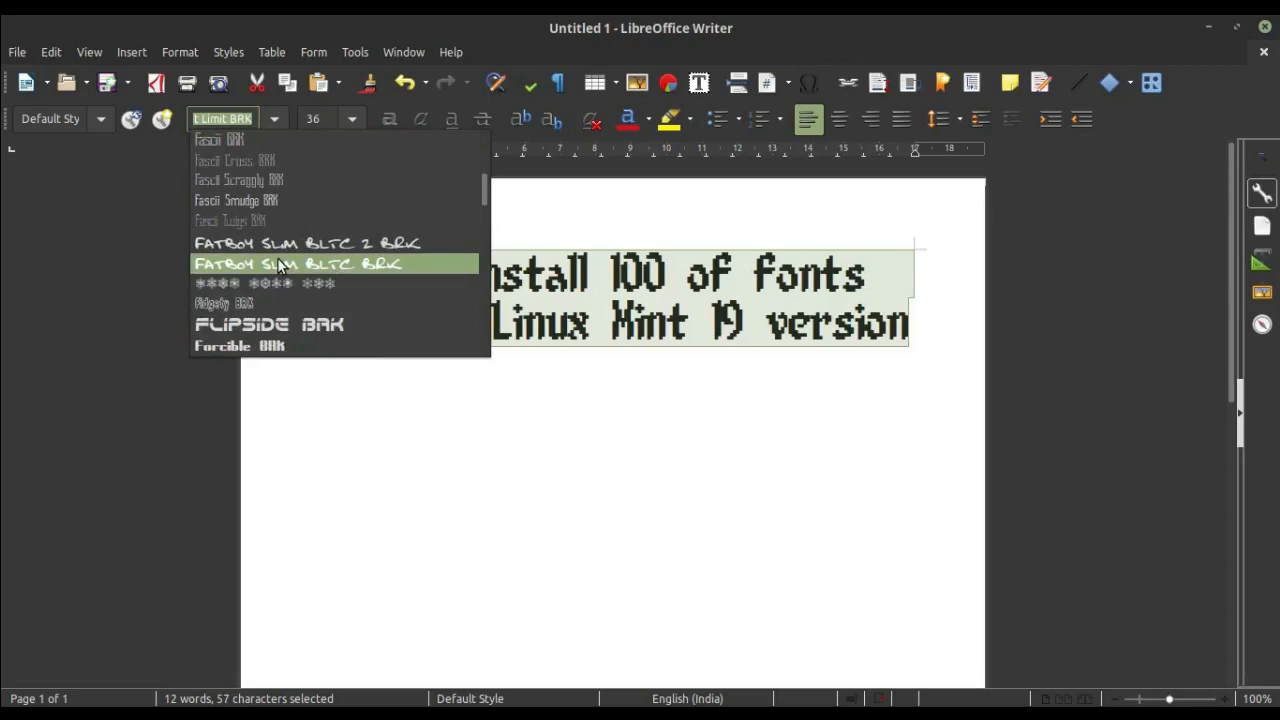
scroll("down", 3)
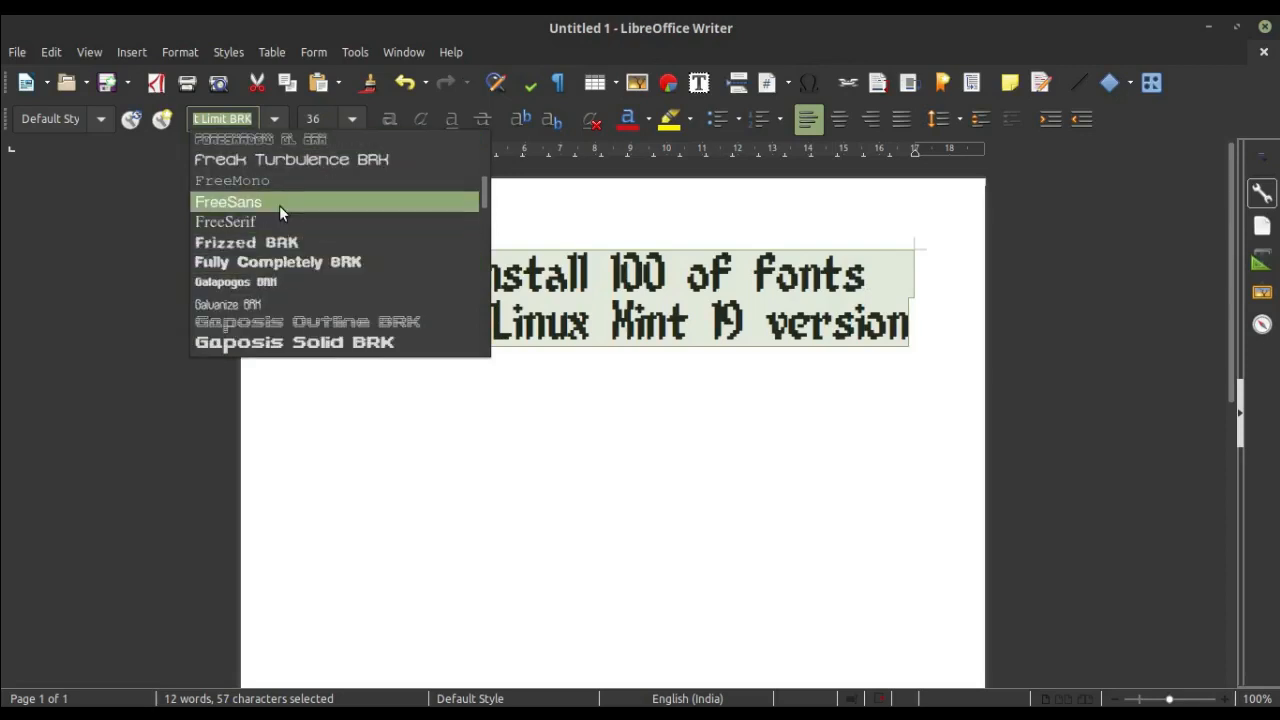
left_click(228, 200)
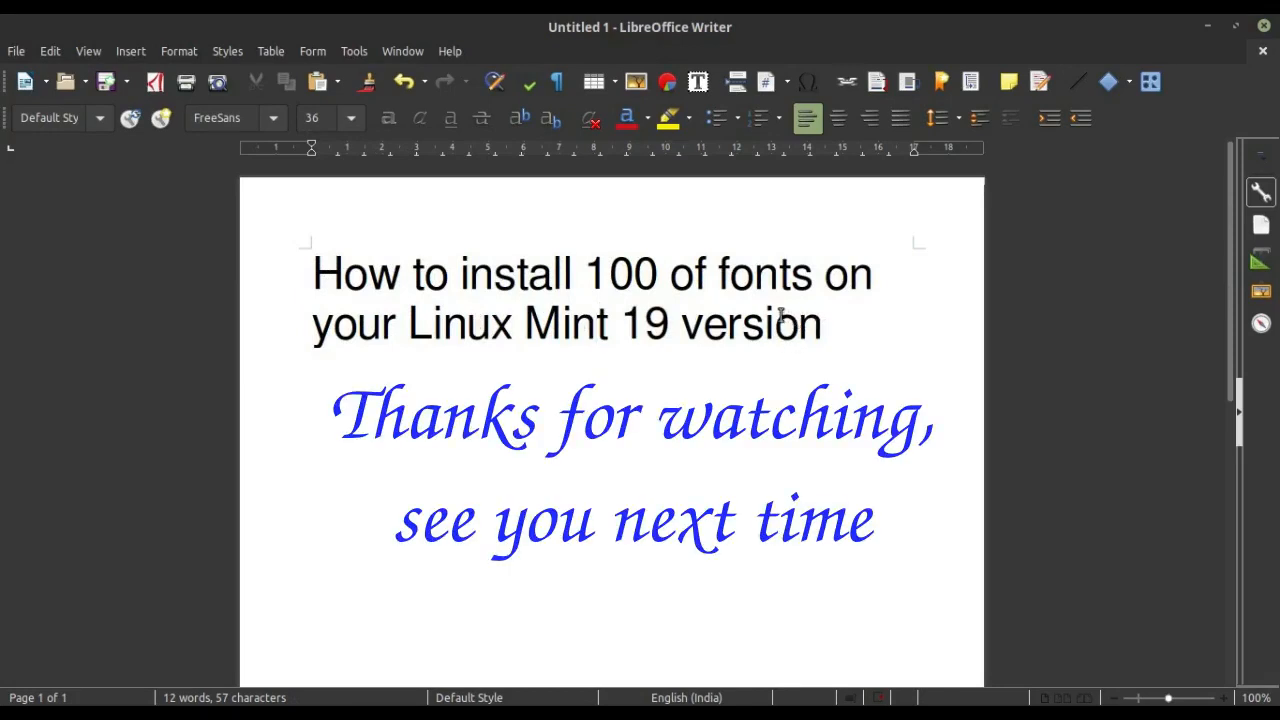
left_click(596, 322)
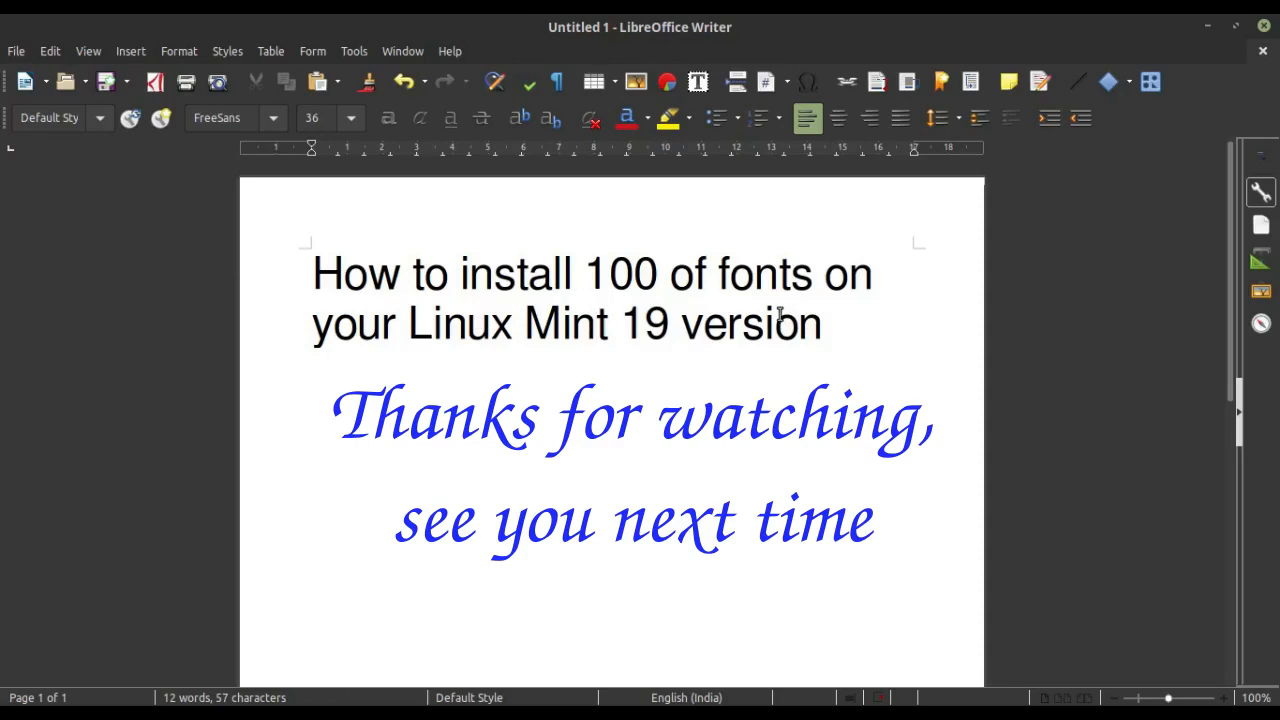
left_click(596, 324)
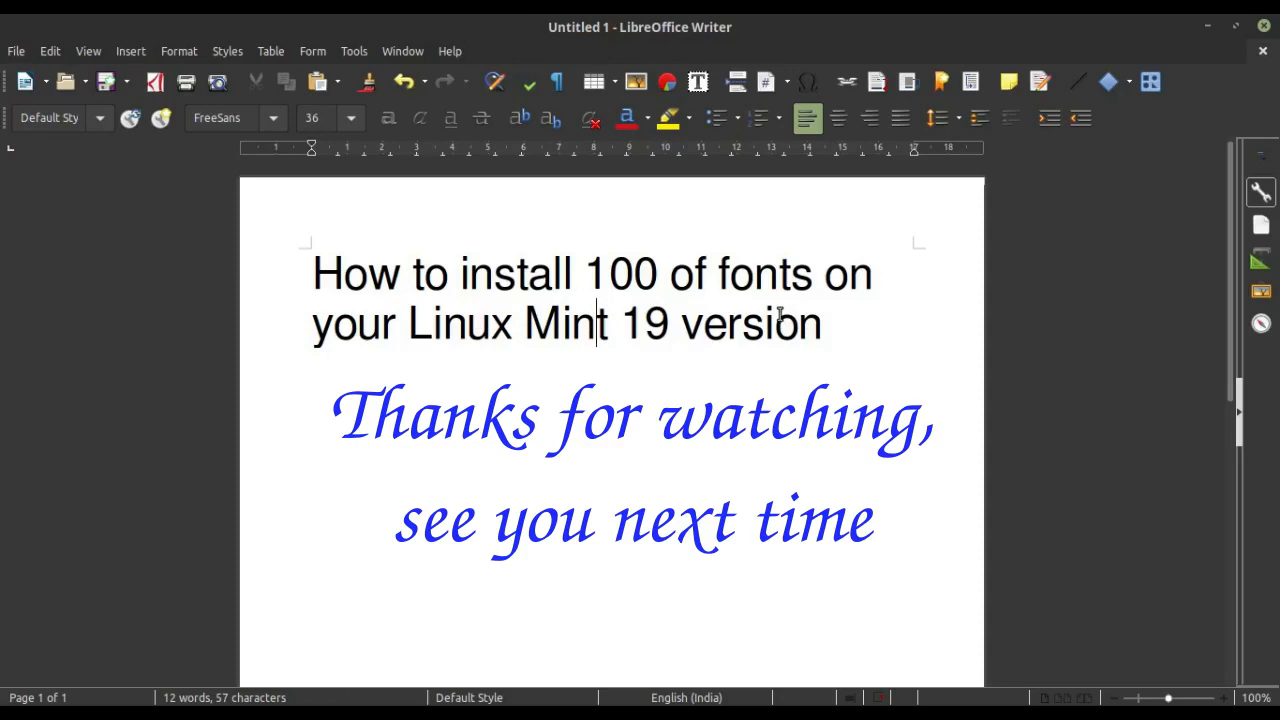